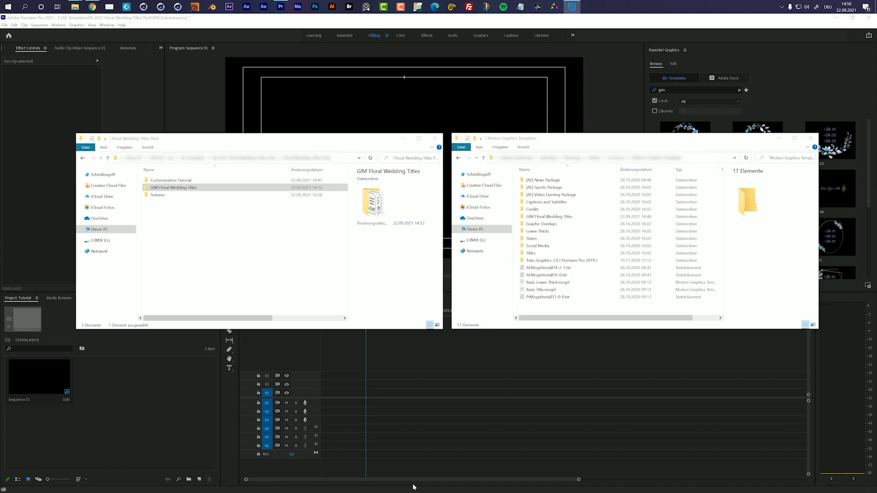
pyautogui.moveTo(189, 238)
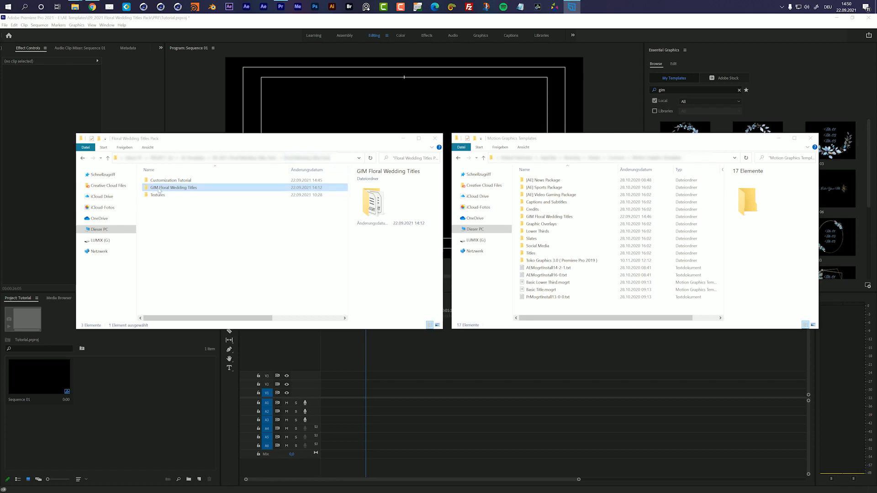
# - Copy the GIM Floral Wedding Titles folder into Motion Graphics Templates, raising the 16 same-named files prompt
pyautogui.doubleClick(173, 188)
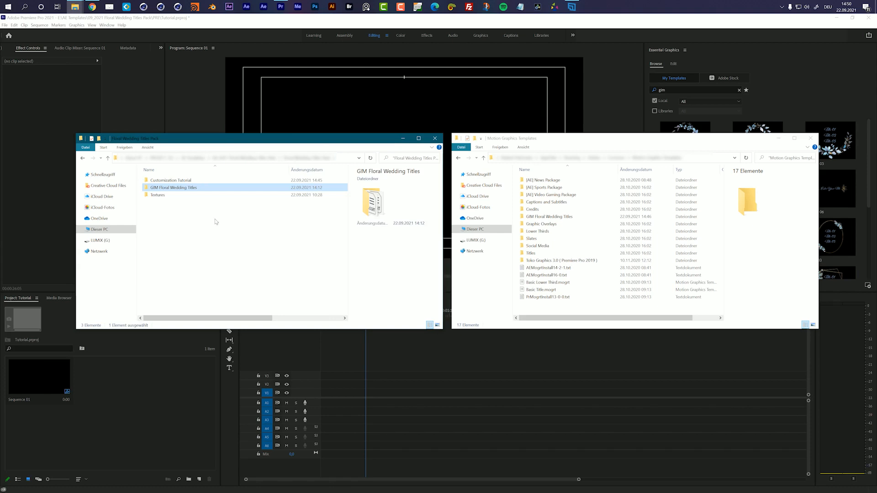
pyautogui.moveTo(174, 187)
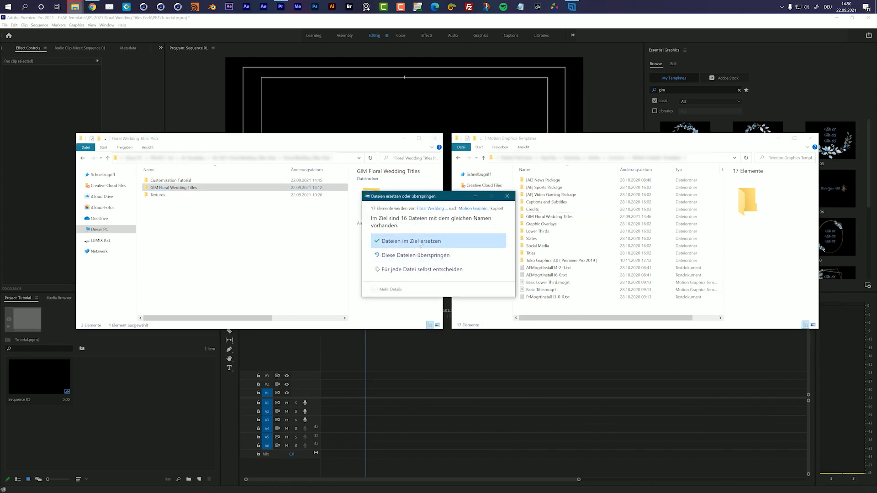
pyautogui.moveTo(507, 196)
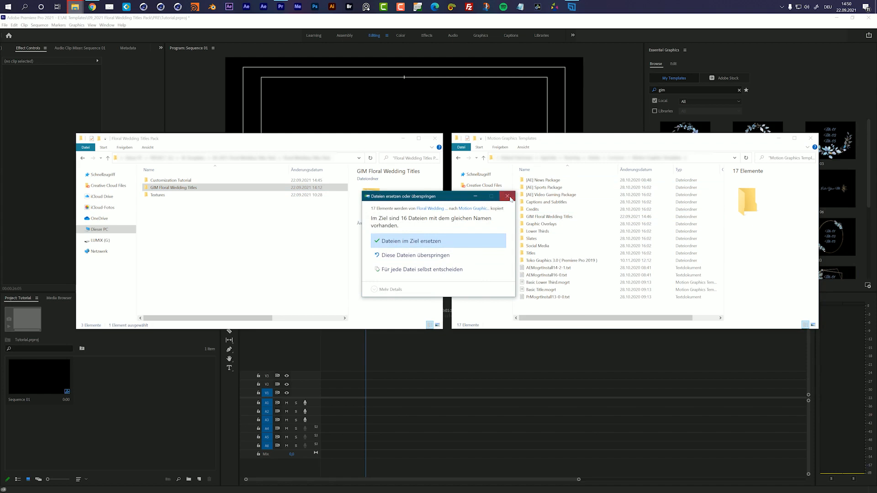
# - Dismiss the replace prompt and filter the templates by 'gim' to show the Floral Frame and Gold Frame titles
pyautogui.click(507, 195)
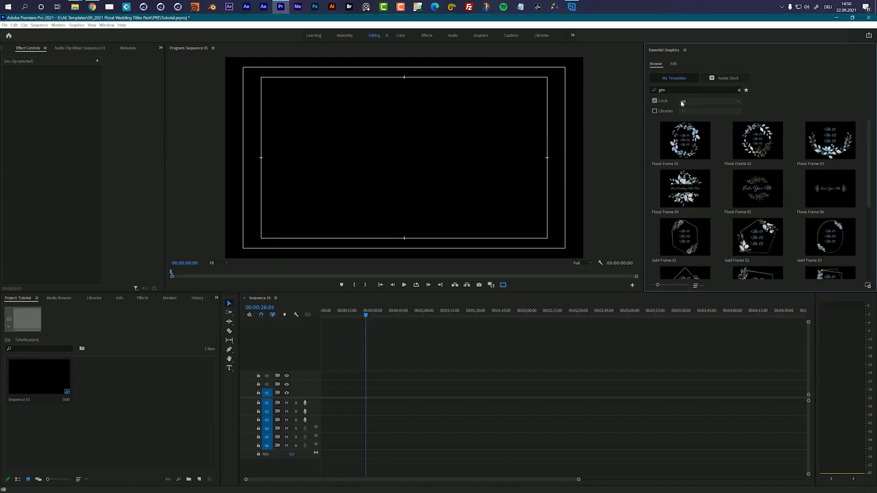
pyautogui.click(739, 91)
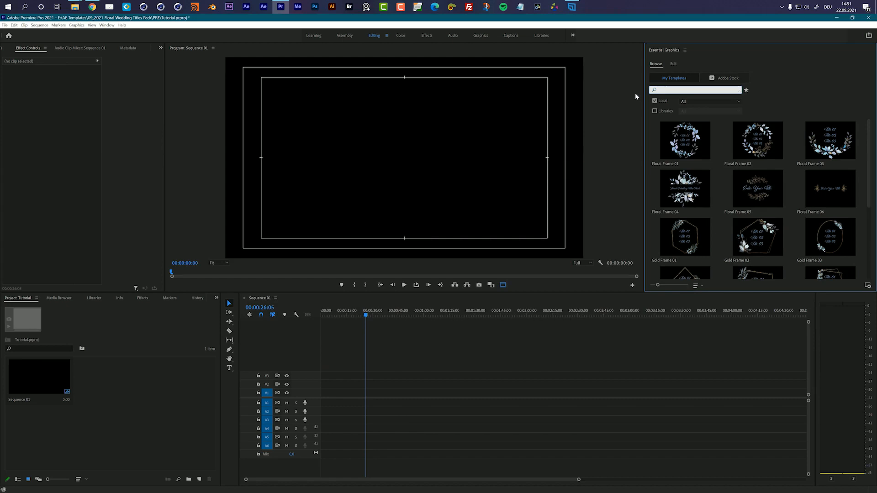
pyautogui.moveTo(674, 55)
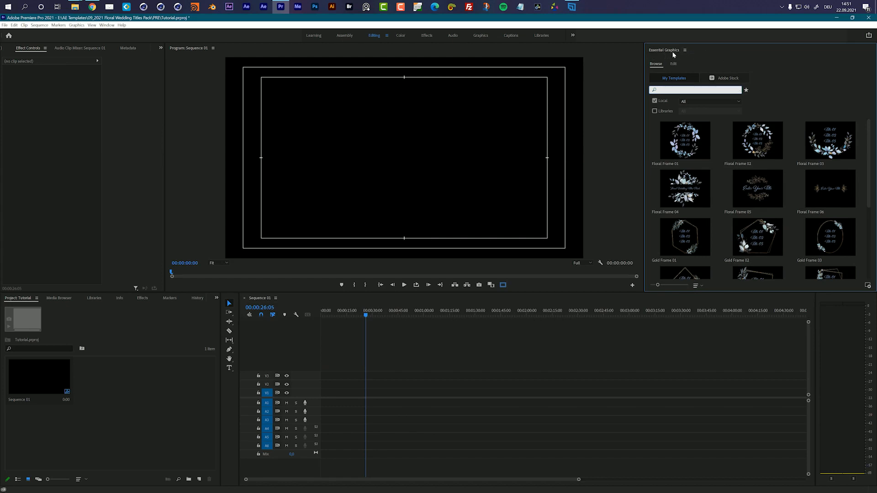
pyautogui.click(106, 24)
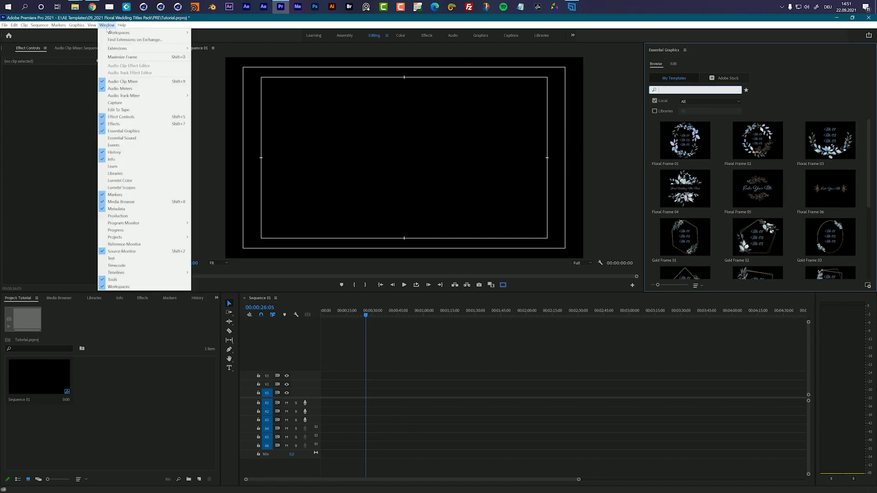
pyautogui.moveTo(113, 123)
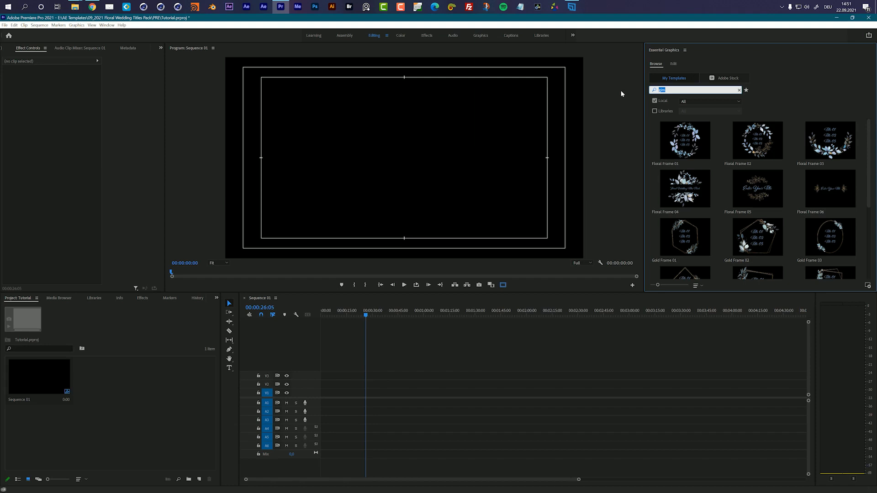
pyautogui.write('gim')
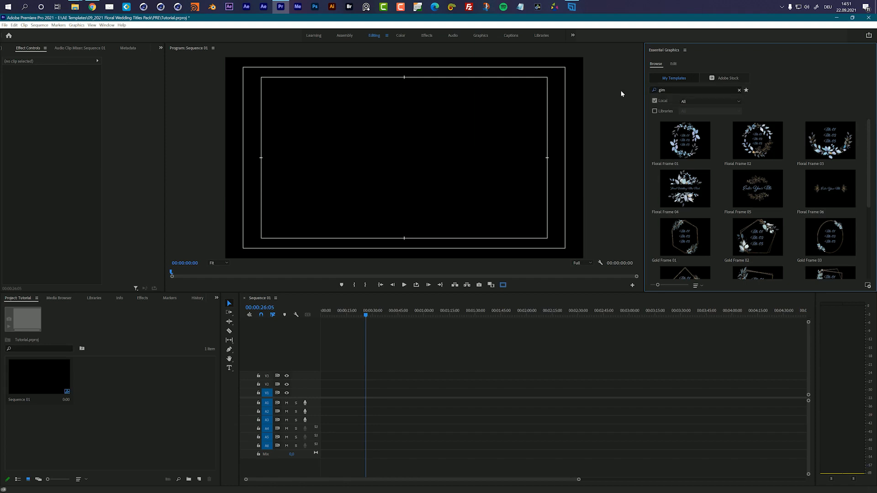
pyautogui.moveTo(679, 144)
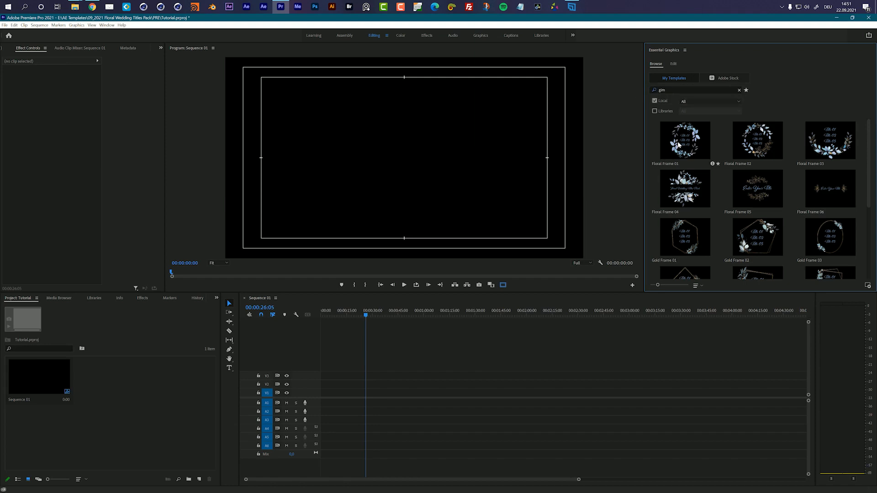
pyautogui.scroll(-3)
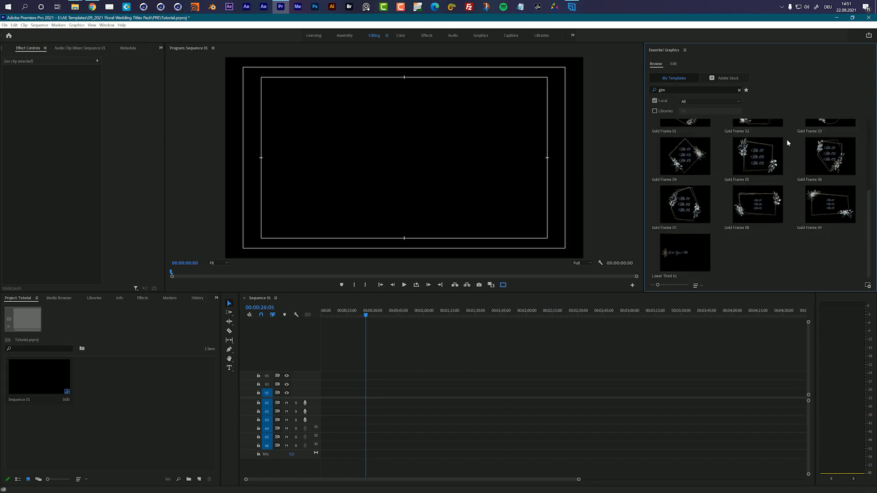
pyautogui.scroll(3)
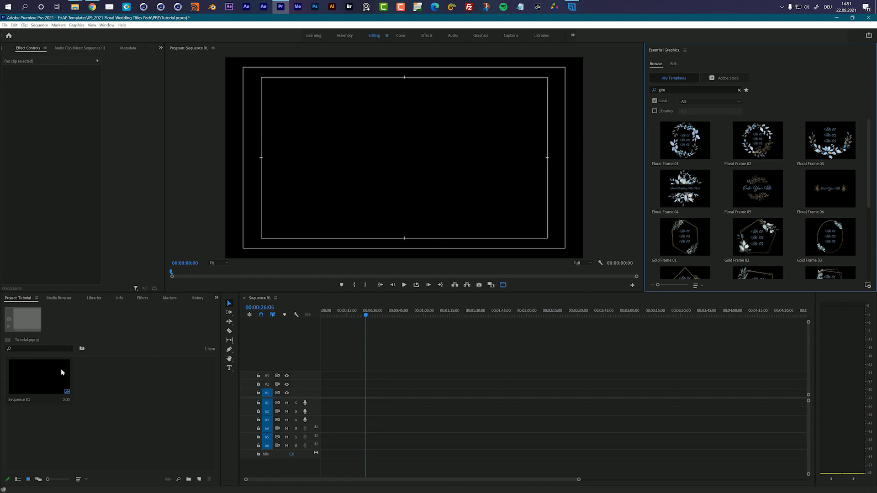
pyautogui.moveTo(449, 170)
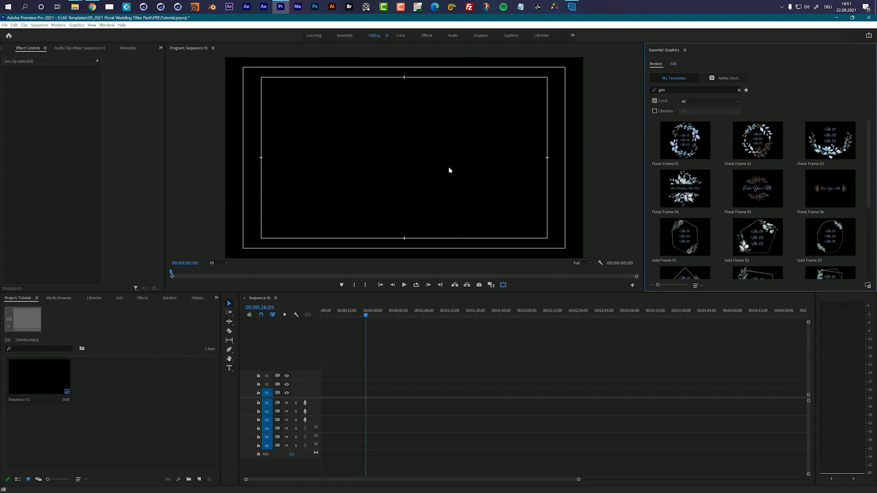
pyautogui.moveTo(764, 170)
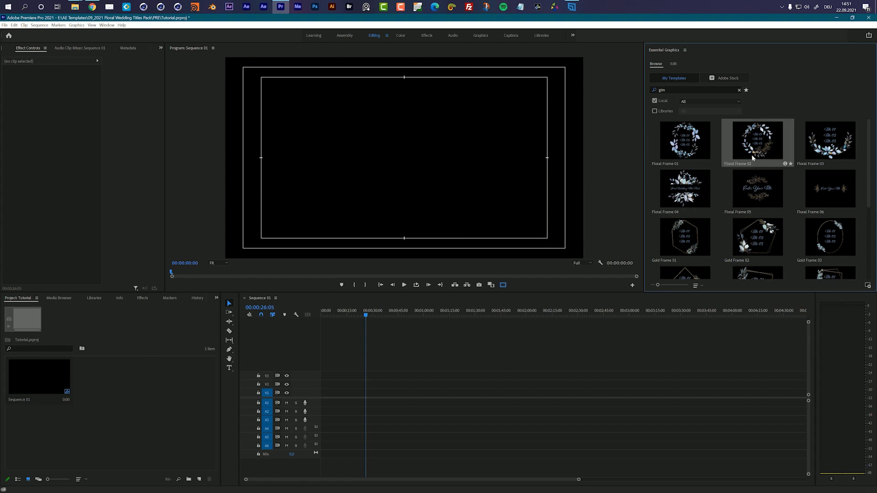
pyautogui.moveTo(491, 314)
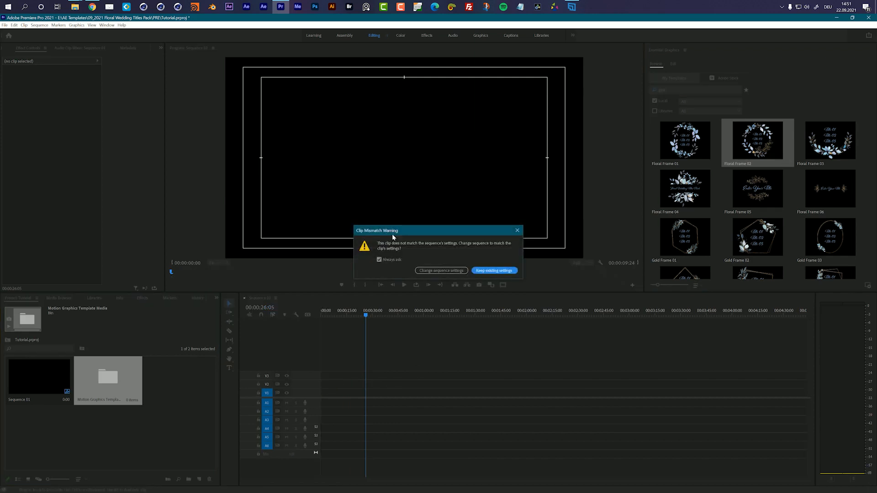
pyautogui.moveTo(399, 232)
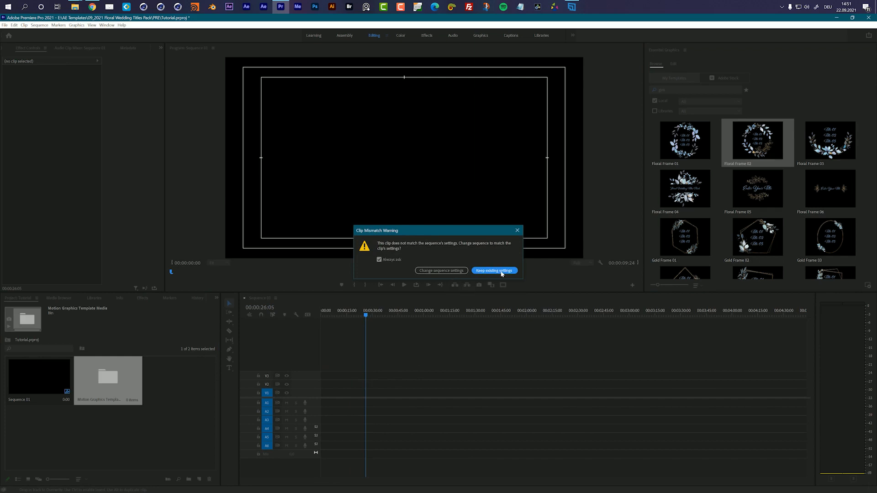
# - Drop Floral Frame 02 onto the timeline and keep the existing sequence settings
pyautogui.click(492, 270)
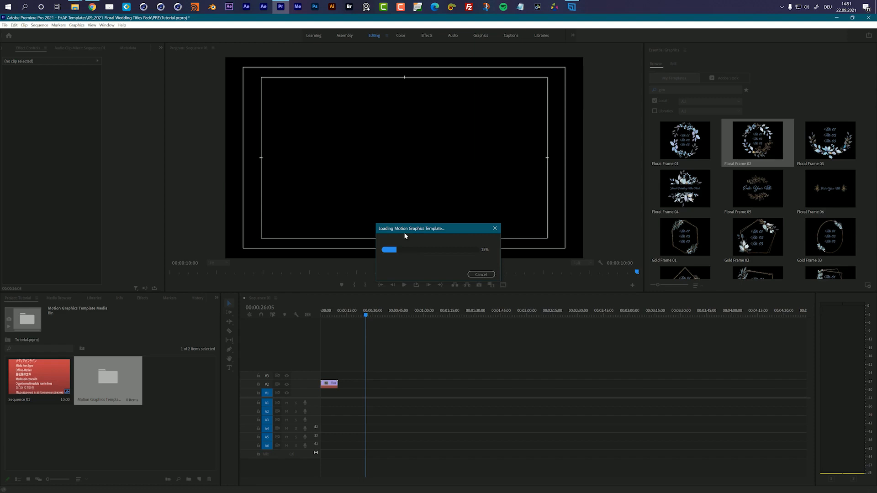
pyautogui.moveTo(240, 370)
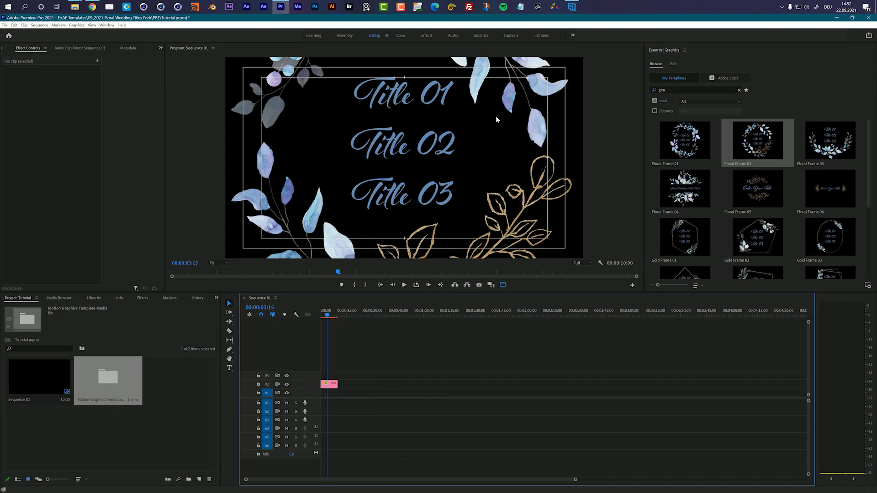
pyautogui.moveTo(499, 129)
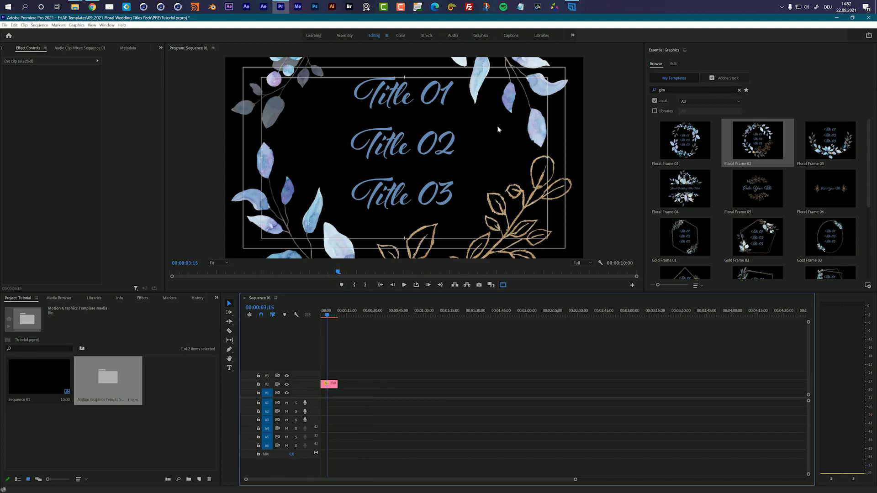
pyautogui.moveTo(463, 144)
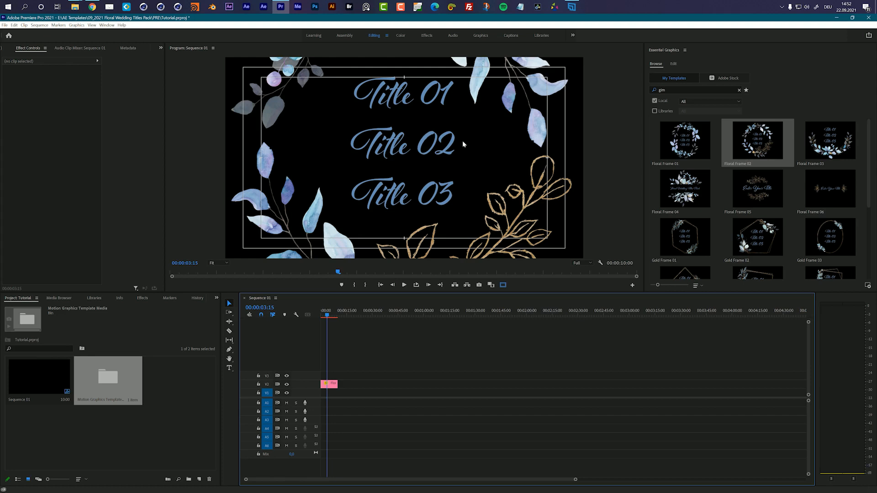
pyautogui.moveTo(408, 148)
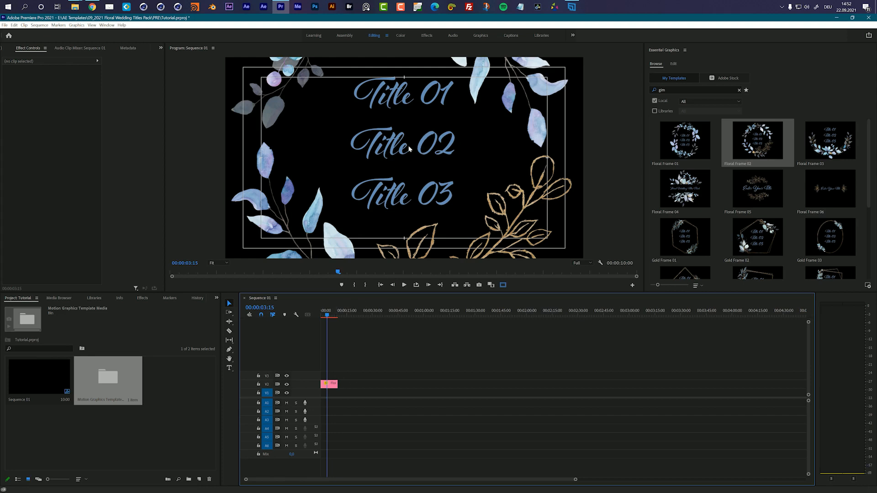
pyautogui.moveTo(421, 163)
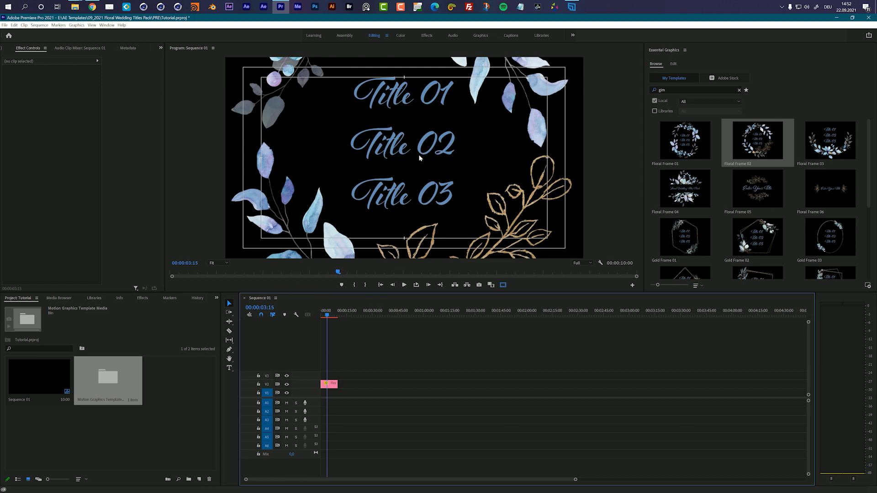
pyautogui.moveTo(453, 132)
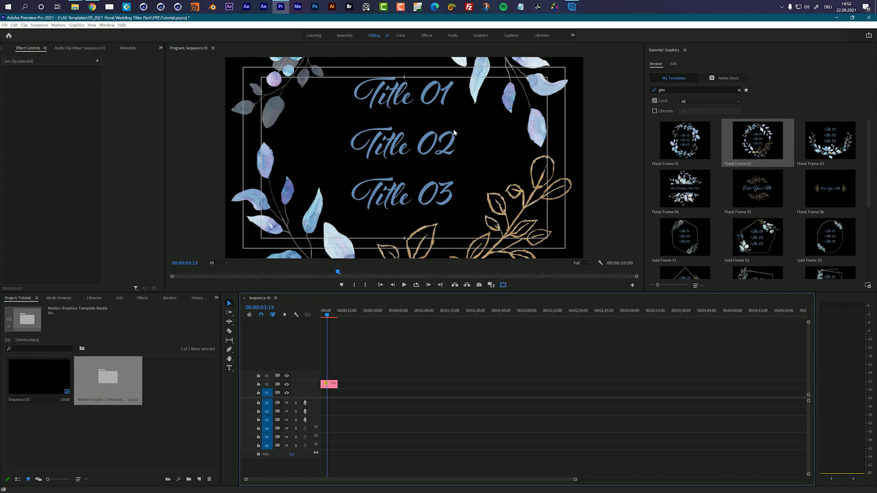
pyautogui.moveTo(403, 216)
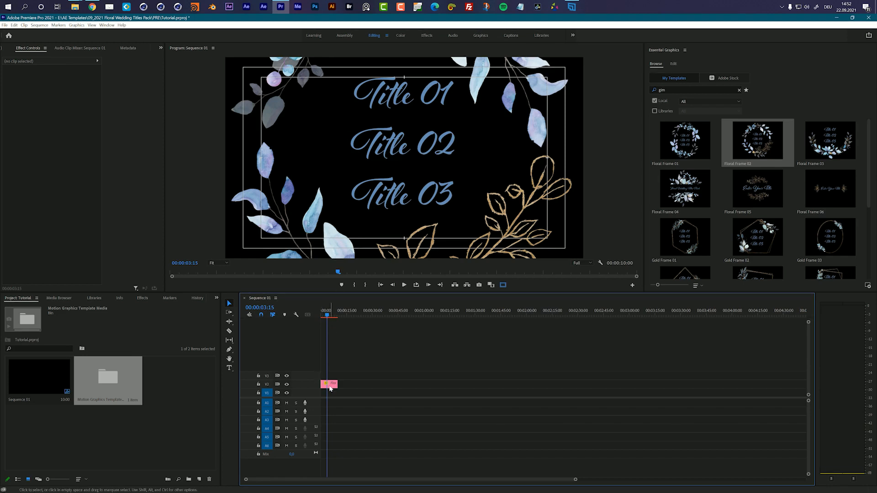
# - Select the Floral Frame 02 clip so its editable text and frame settings appear
pyautogui.click(330, 385)
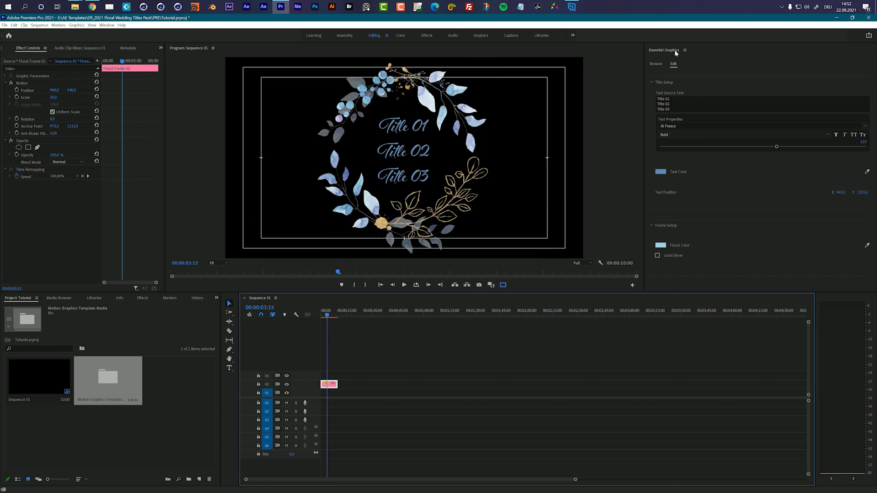
pyautogui.moveTo(676, 66)
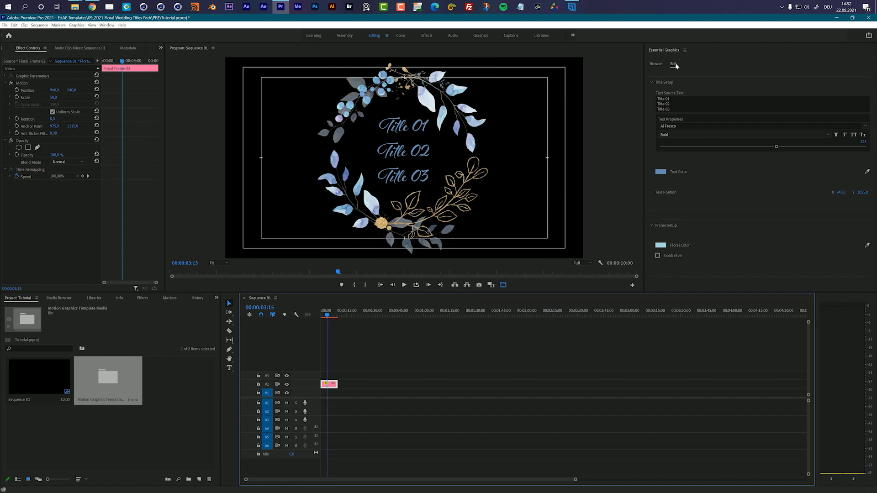
# - Replace the Title 01/02/03 placeholders with 'Enter your title here' in the Title Source Text
pyautogui.click(655, 64)
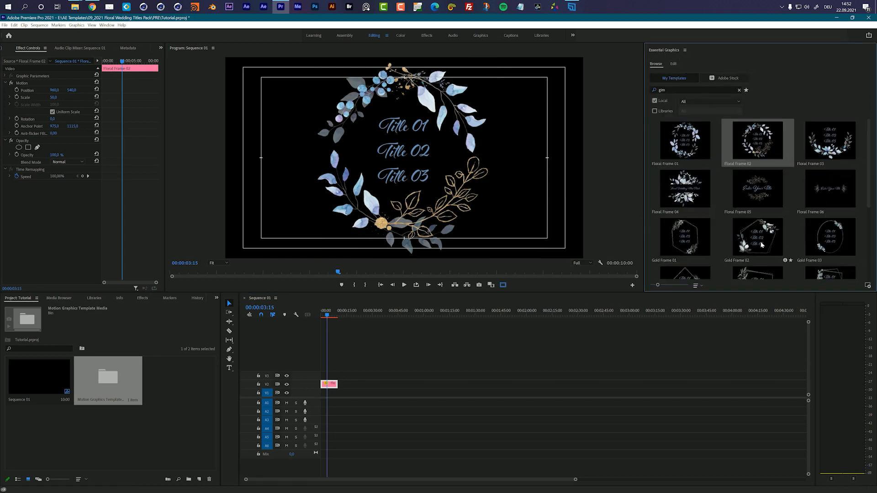
pyautogui.click(673, 63)
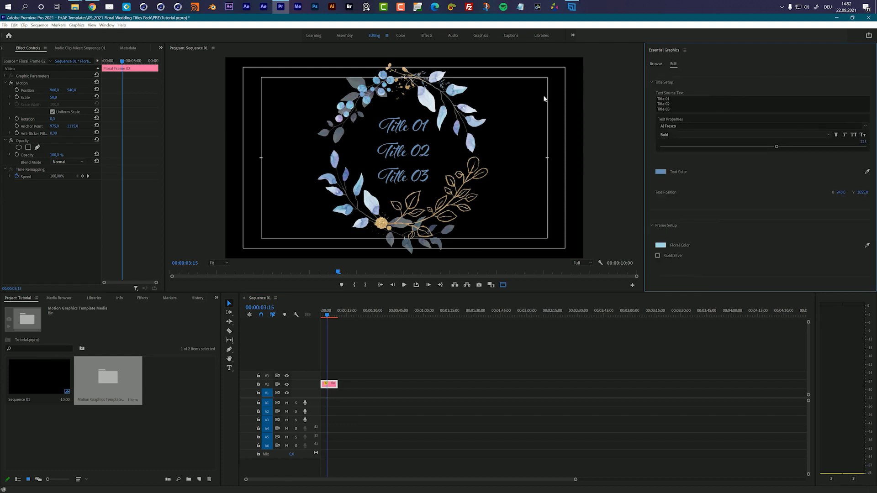
pyautogui.moveTo(612, 116)
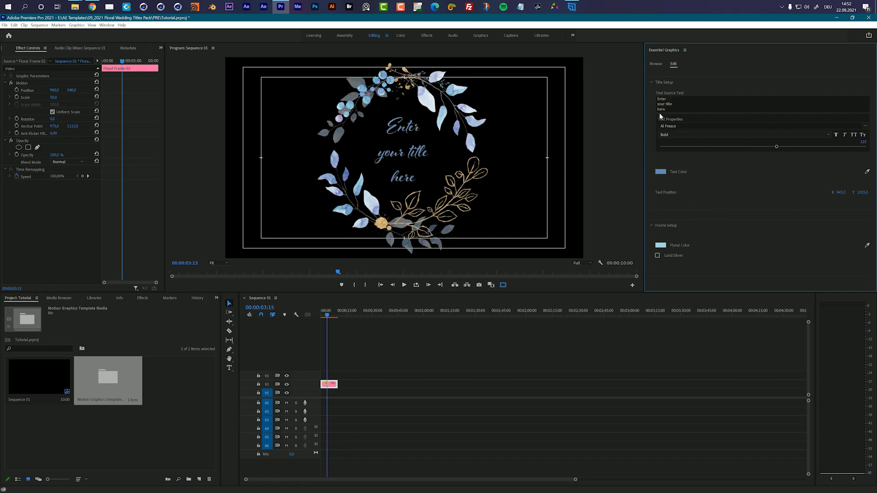
pyautogui.click(761, 104)
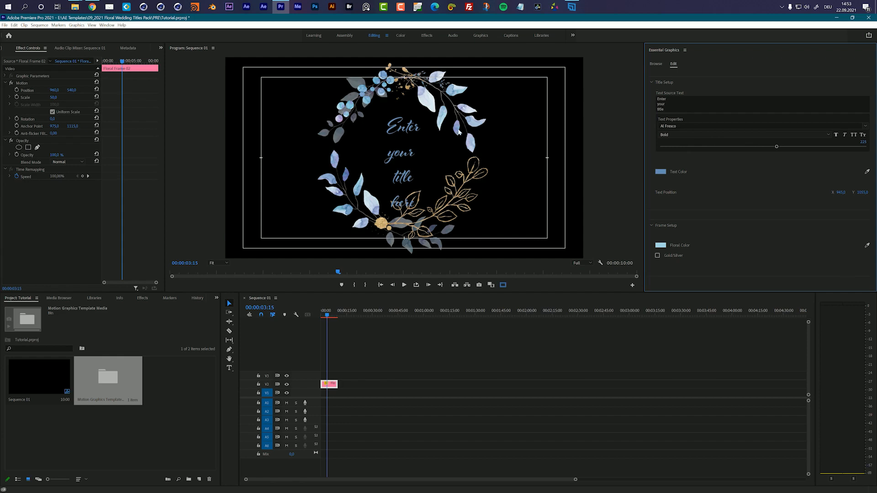
pyautogui.moveTo(418, 125)
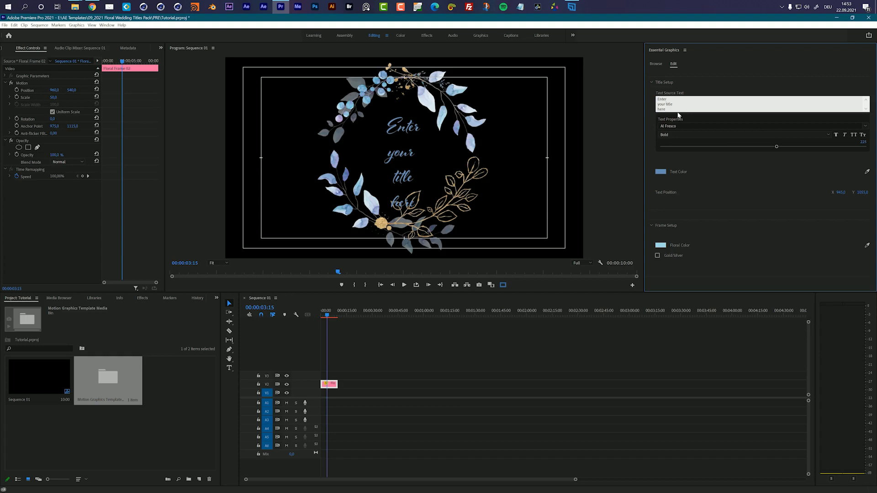
pyautogui.click(747, 134)
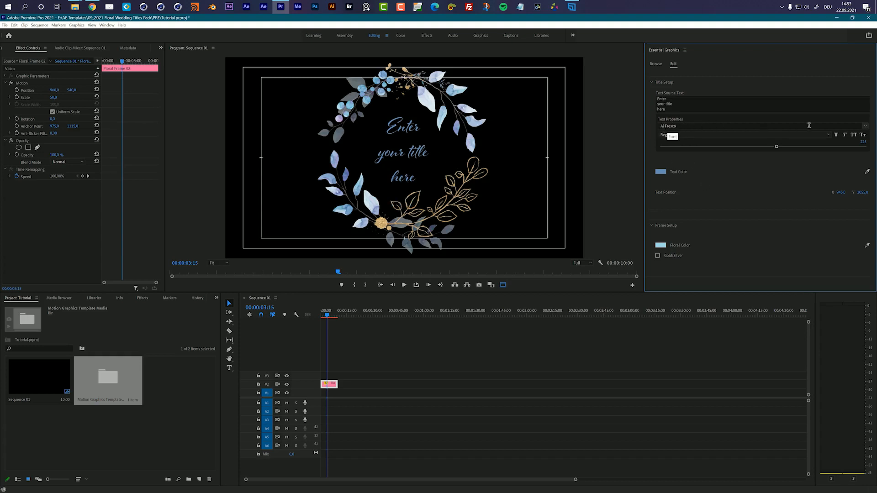
# - Apply the Amatic SC font to the wreath title and colour its text purple
pyautogui.click(755, 126)
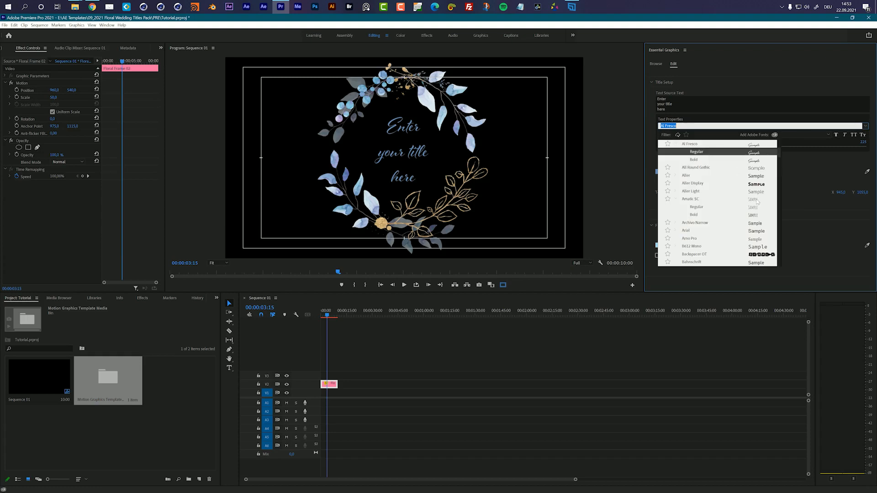
pyautogui.click(690, 198)
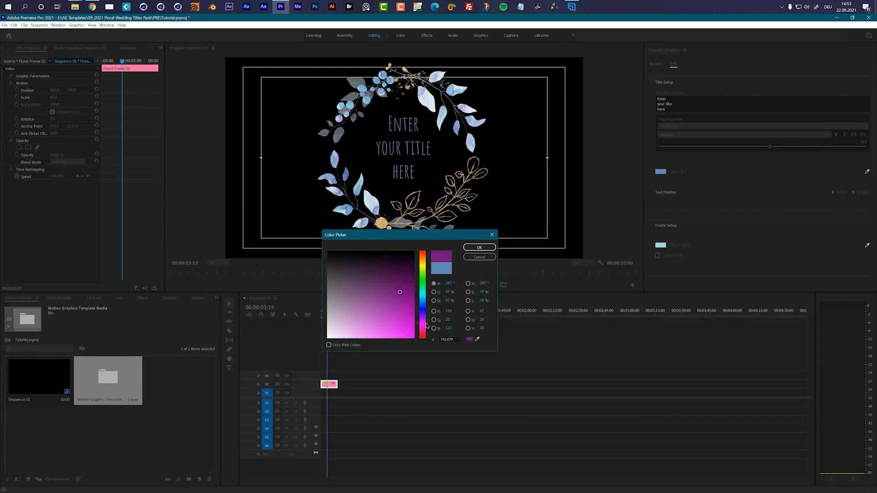
pyautogui.click(377, 296)
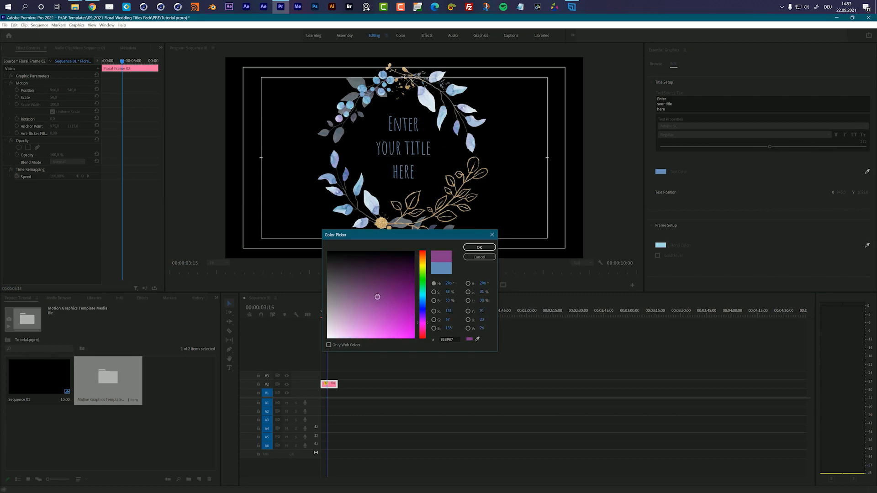
pyautogui.click(478, 248)
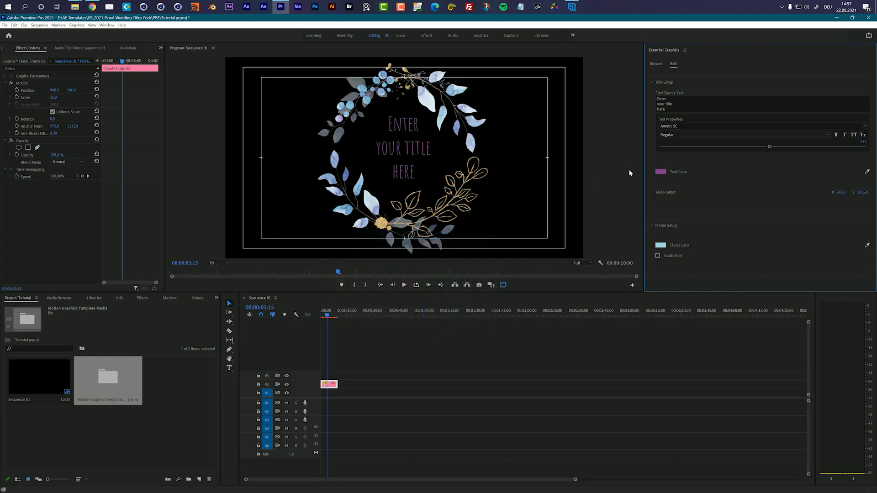
pyautogui.moveTo(864, 198)
pyautogui.write(' your title')
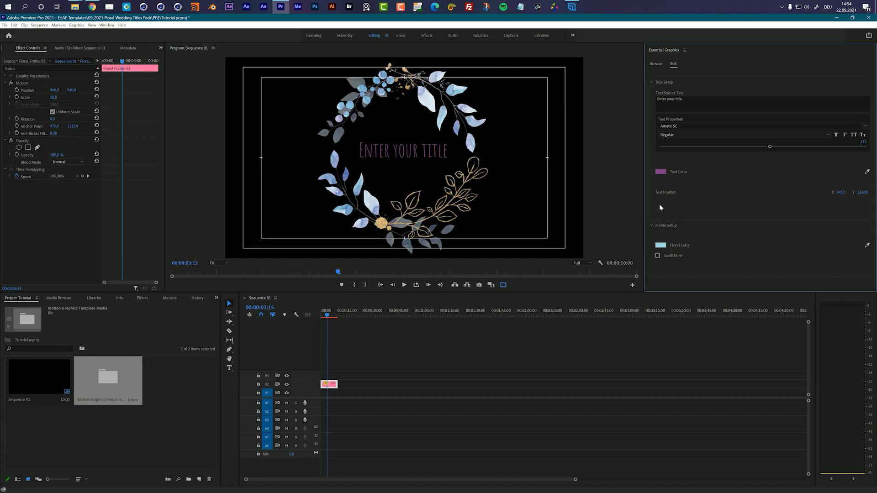
pyautogui.moveTo(671, 246)
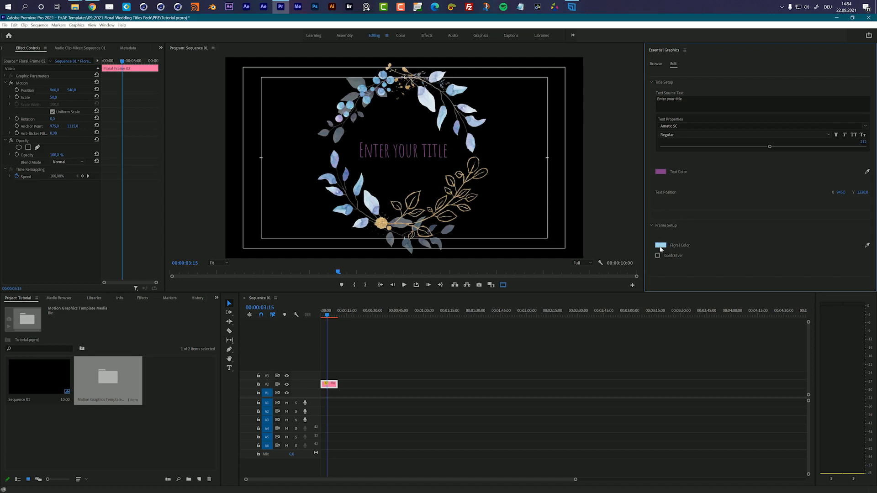
# - Recolour the wreath's Floral Color swatch to a light pink
pyautogui.click(660, 244)
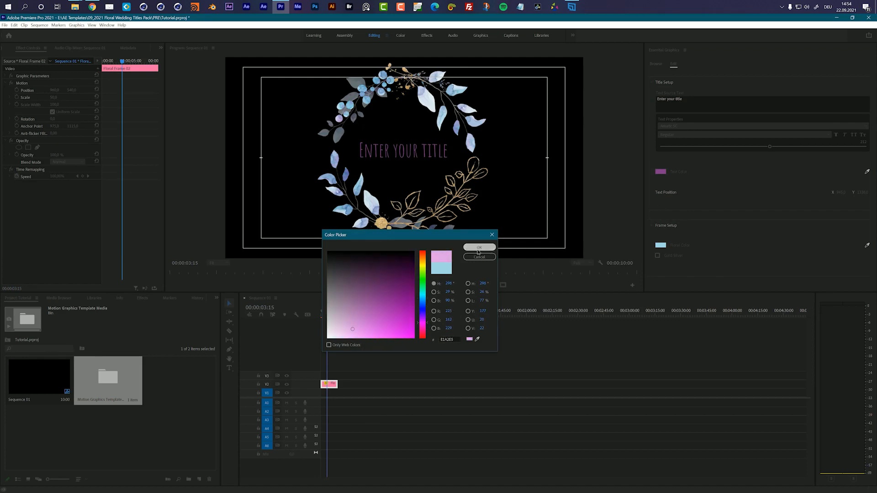
pyautogui.click(479, 248)
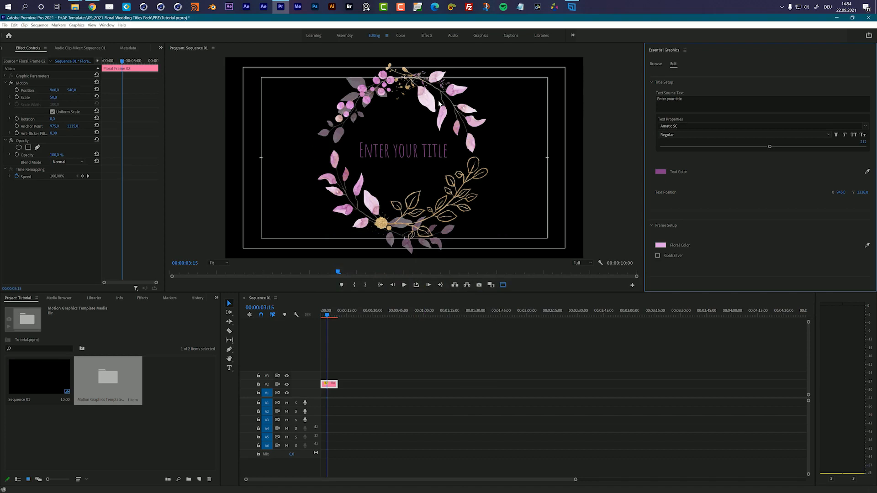
pyautogui.moveTo(566, 166)
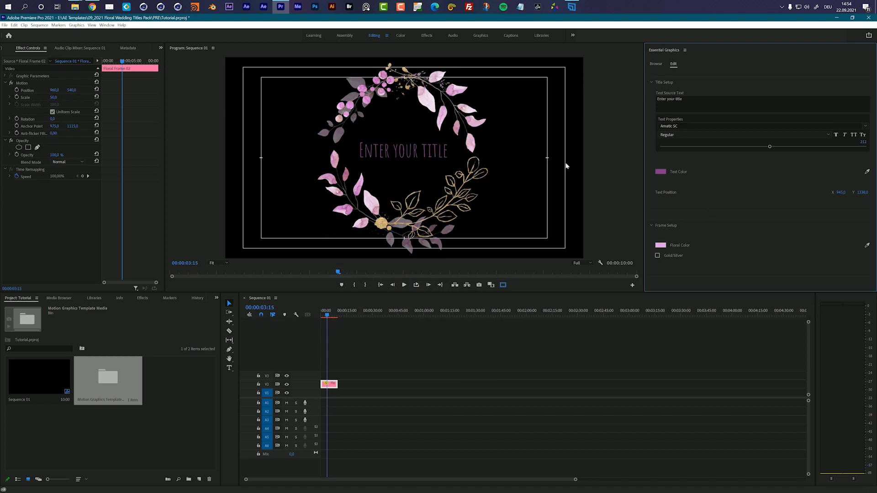
pyautogui.moveTo(480, 176)
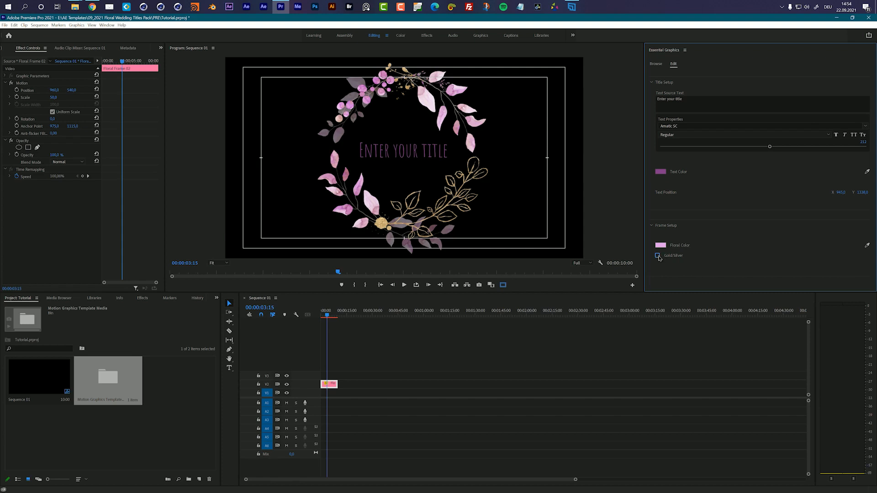
pyautogui.click(658, 255)
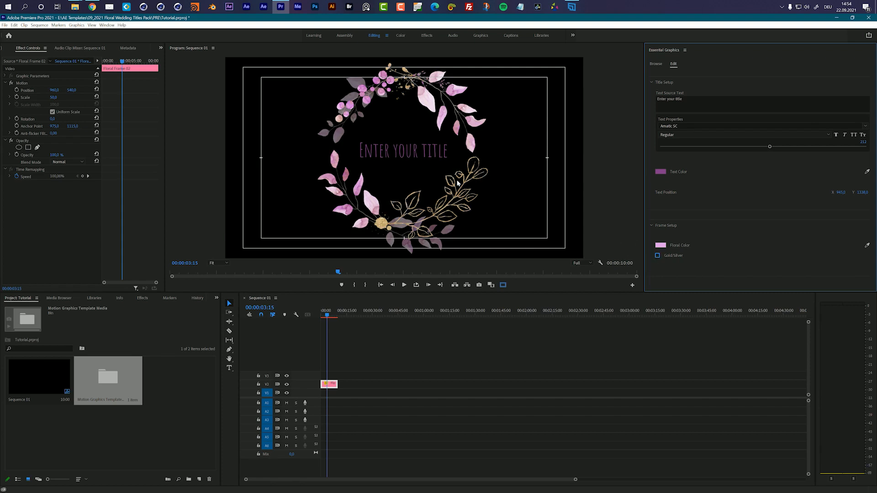
pyautogui.moveTo(514, 154)
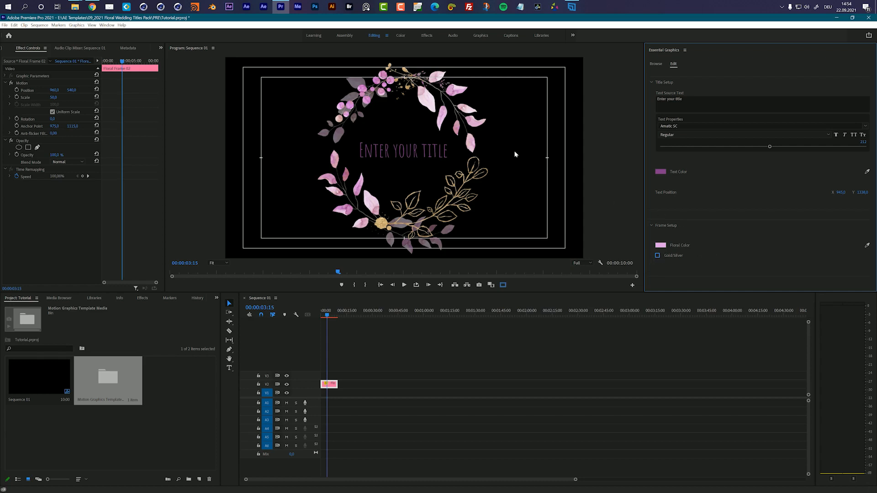
pyautogui.moveTo(447, 115)
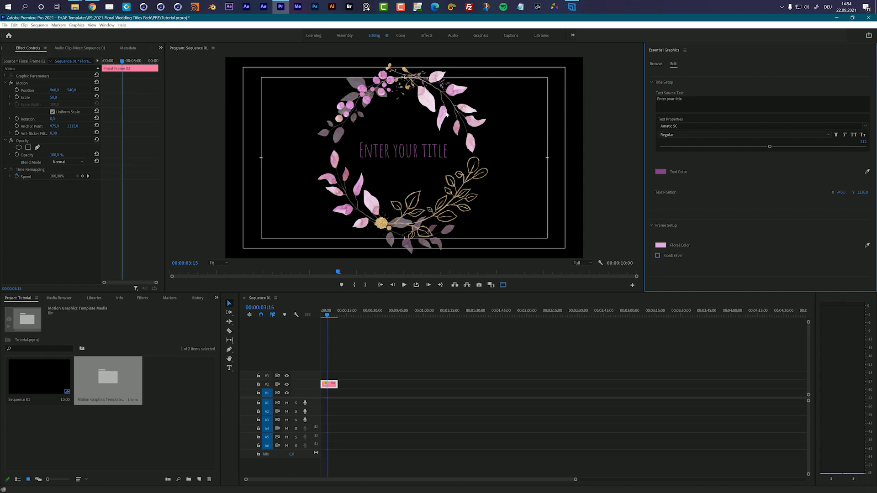
pyautogui.moveTo(549, 205)
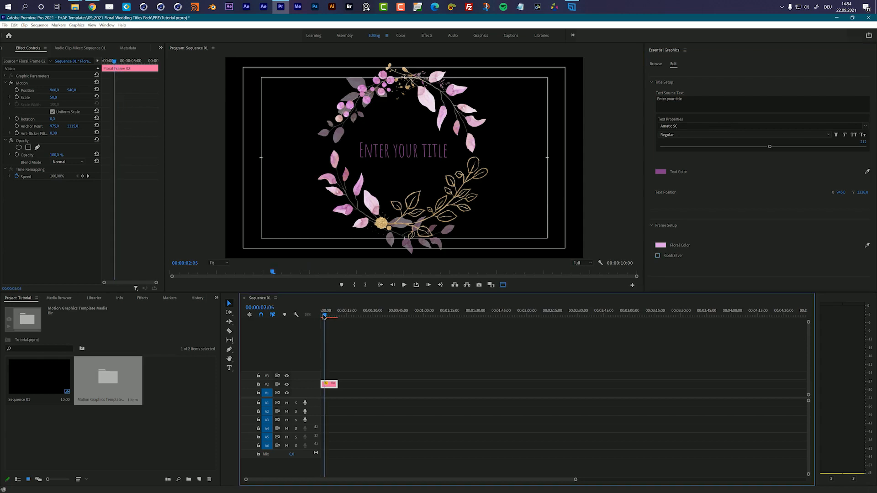
# - At 00:00:05:00, reduce the wreath title's Scale value in Effect Controls
pyautogui.click(322, 316)
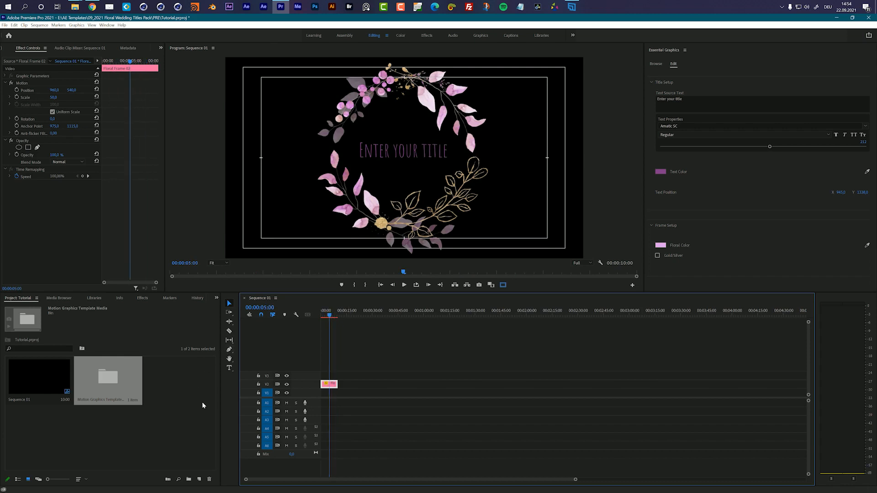
pyautogui.moveTo(551, 142)
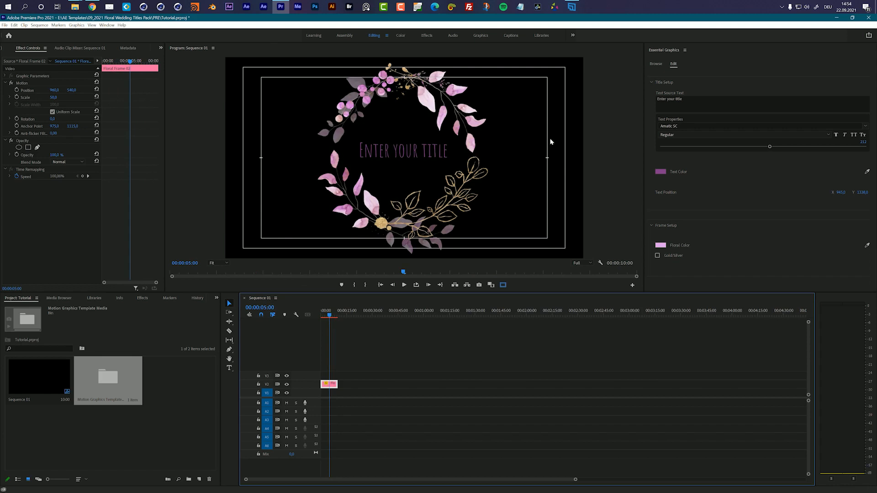
pyautogui.moveTo(374, 246)
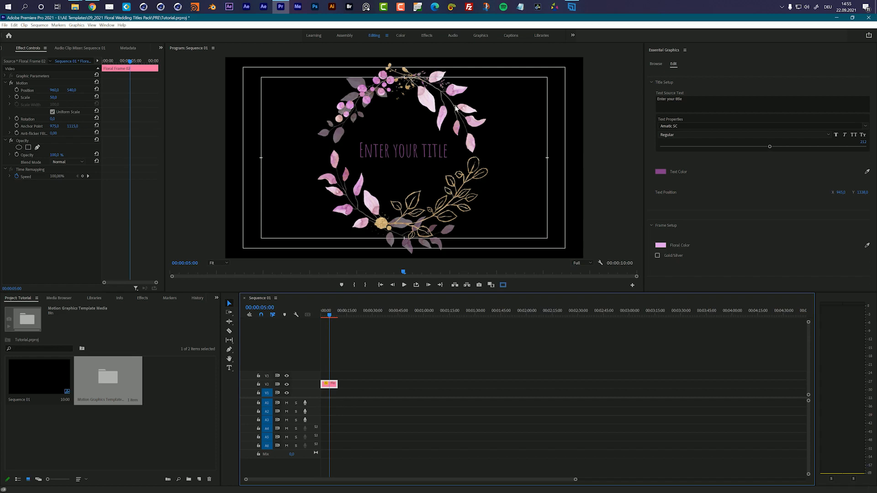
pyautogui.doubleClick(54, 96)
pyautogui.write('40')
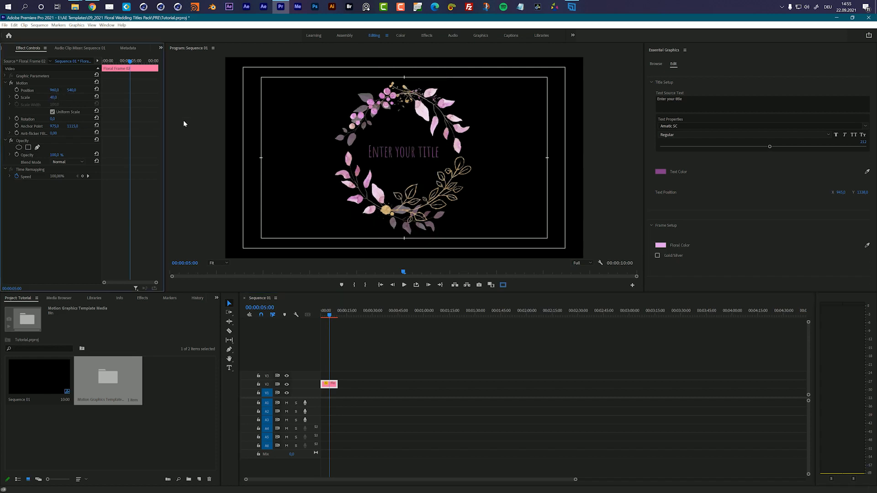
pyautogui.click(180, 415)
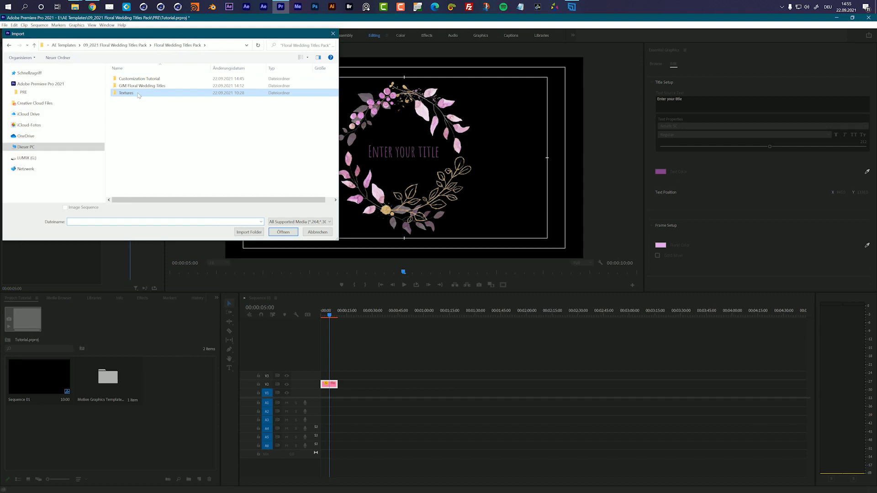
# - Import all six Background PNGs from the Textures folder into the project
pyautogui.doubleClick(125, 92)
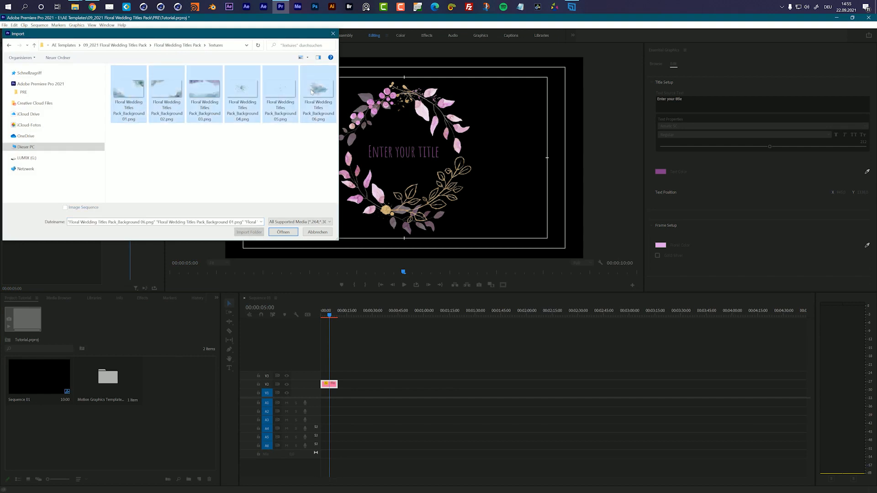
pyautogui.click(282, 231)
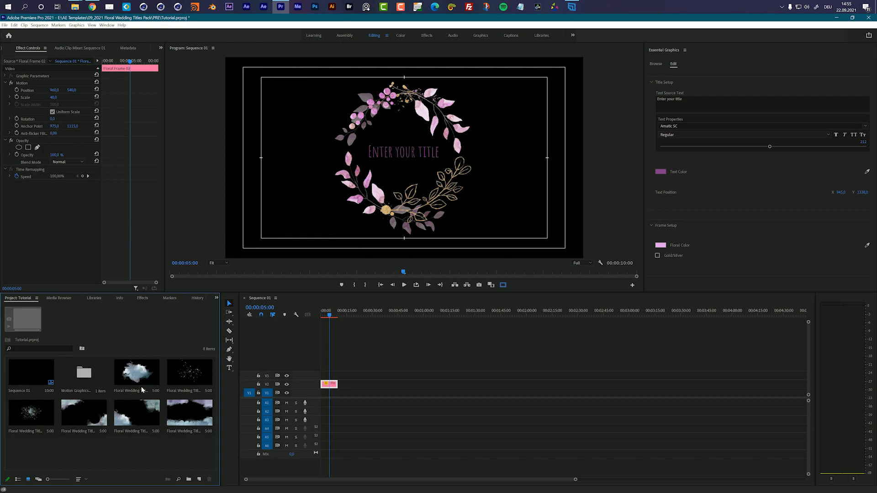
pyautogui.click(84, 415)
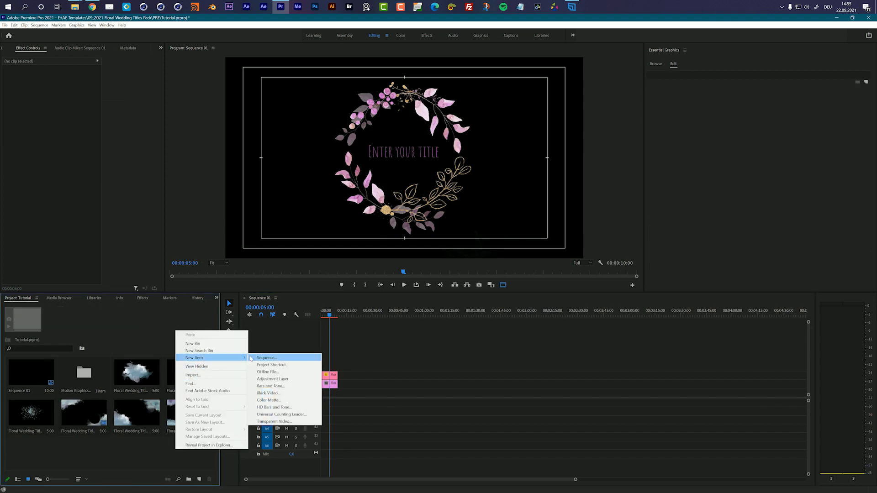
pyautogui.moveTo(268, 393)
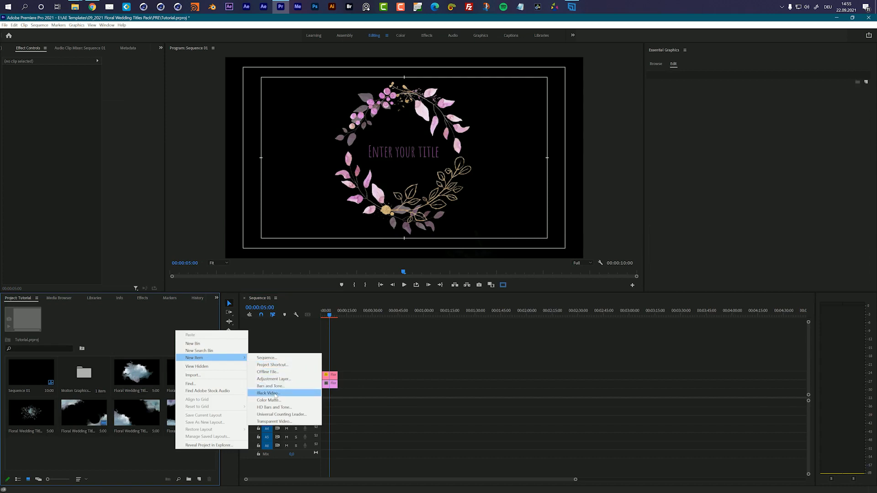
pyautogui.moveTo(273, 400)
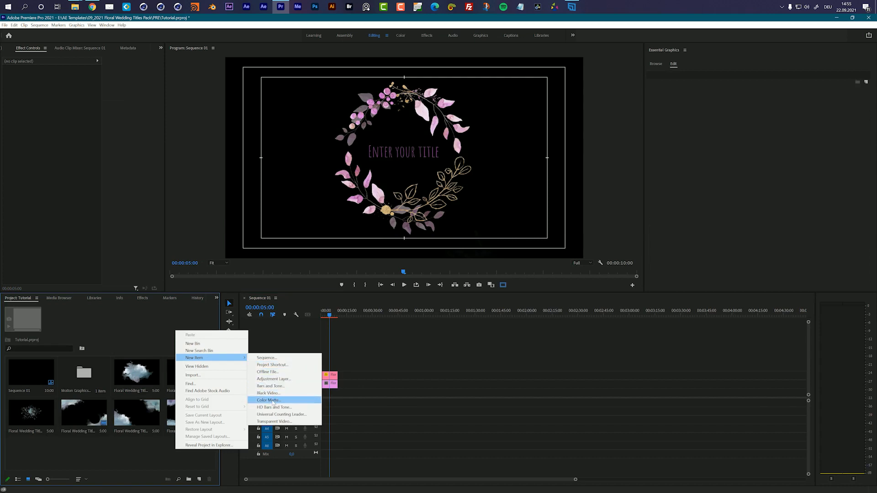
# - Create an F2F2F2 color matte named White
pyautogui.click(269, 400)
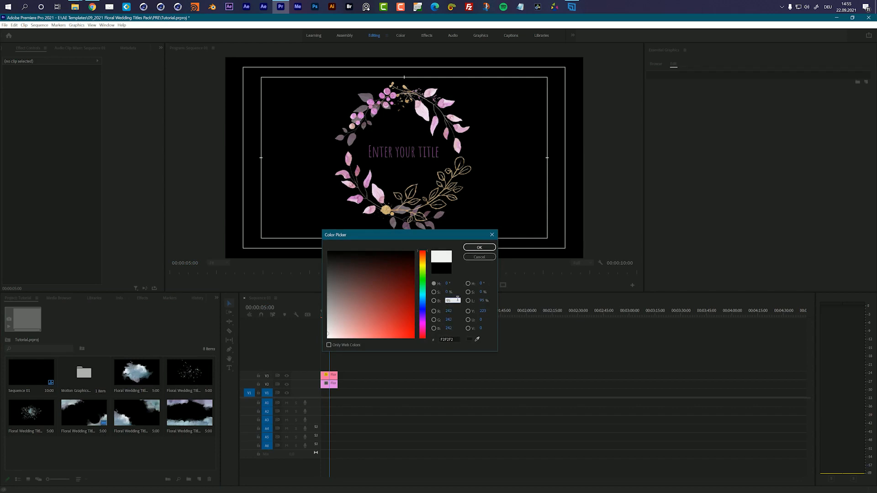
pyautogui.click(478, 248)
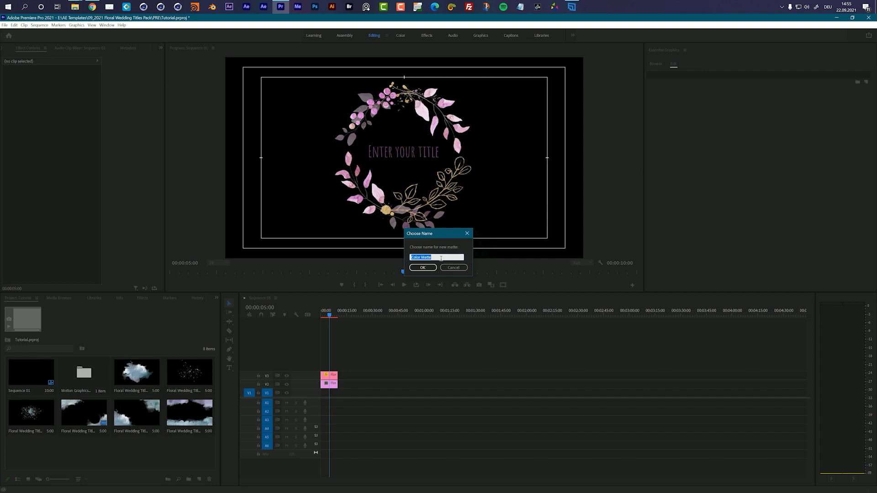
pyautogui.write('White')
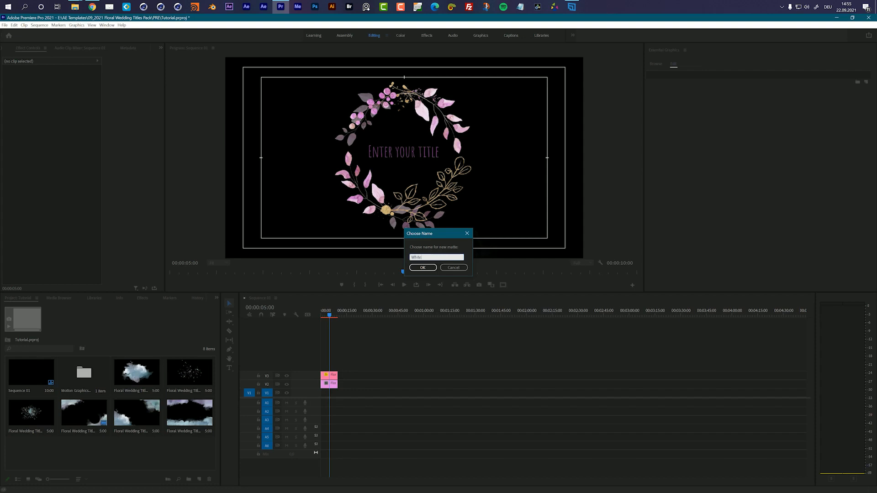
pyautogui.click(422, 268)
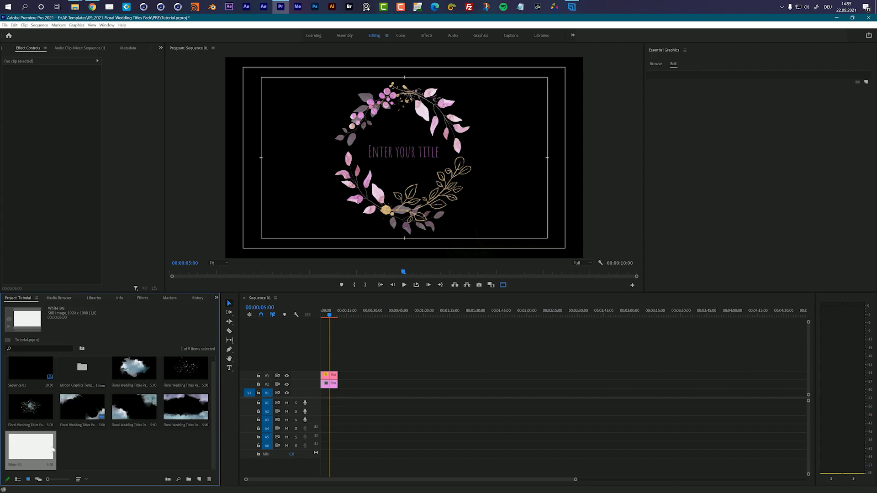
# - Place the White matte on V1 beneath the wreath title
pyautogui.click(329, 392)
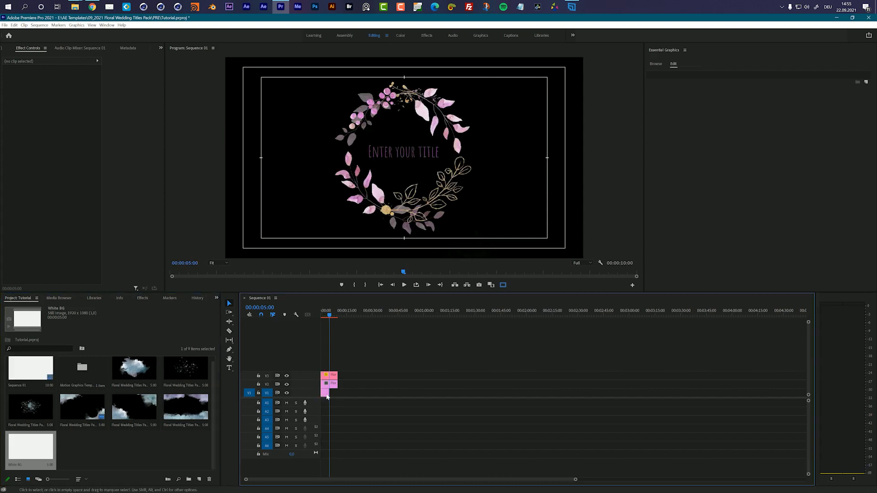
pyautogui.click(330, 392)
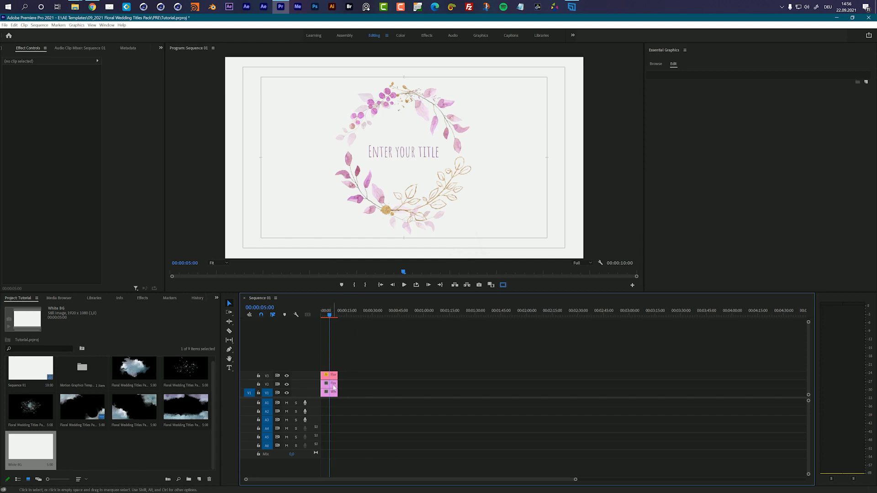
# - Place the grey watercolor texture on V2 above the white matte and adjust its Scale
pyautogui.click(331, 383)
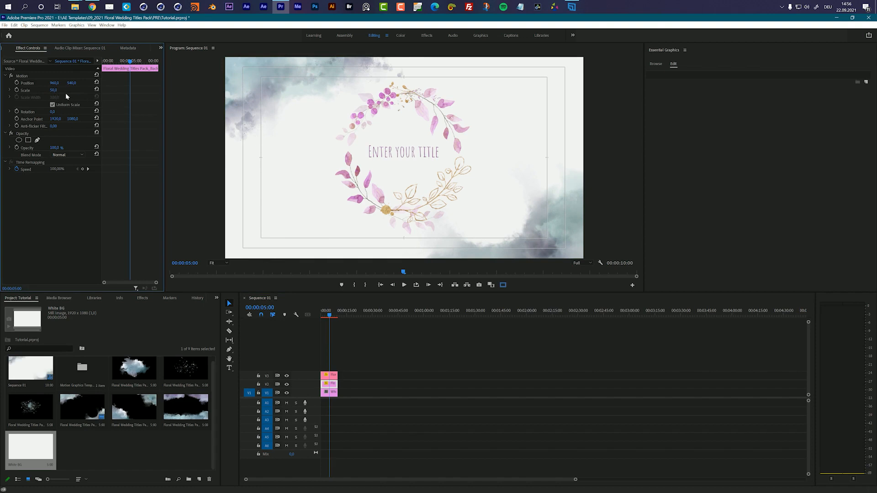
pyautogui.moveTo(514, 117)
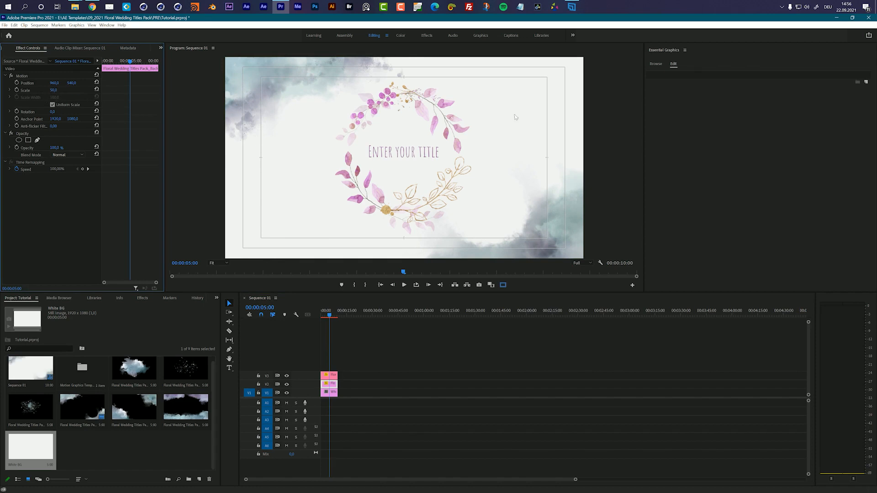
pyautogui.moveTo(558, 220)
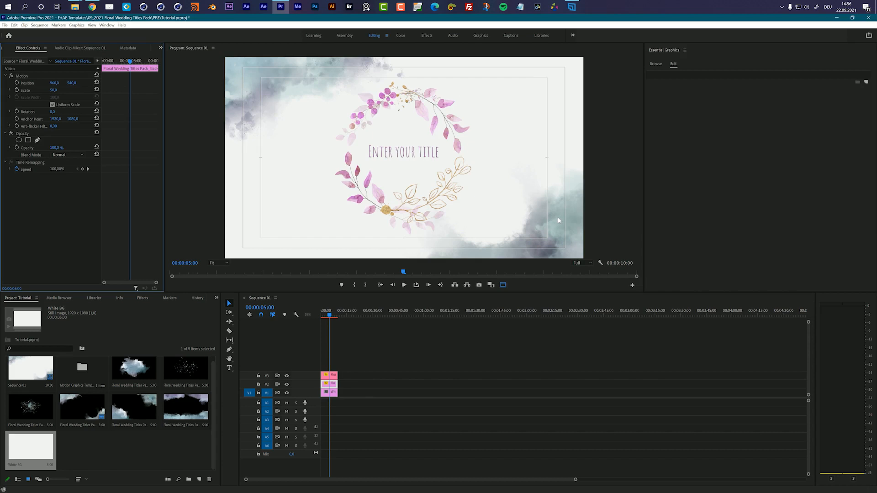
pyautogui.moveTo(398, 189)
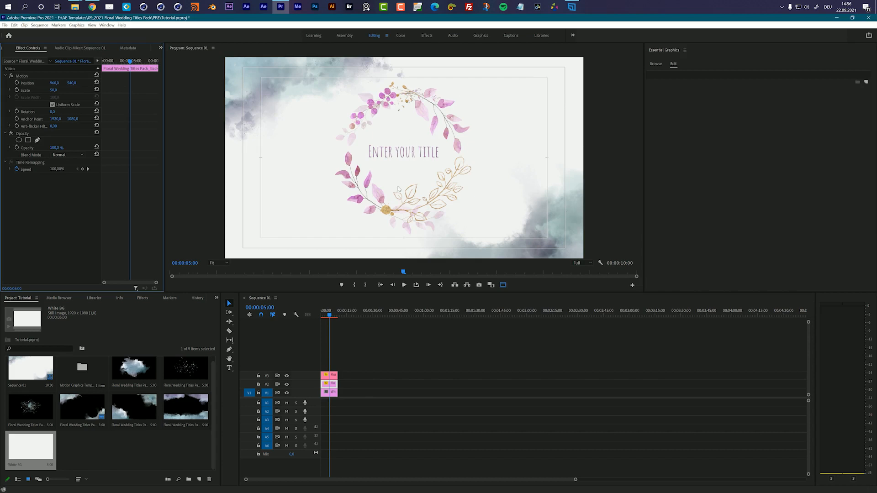
pyautogui.moveTo(454, 229)
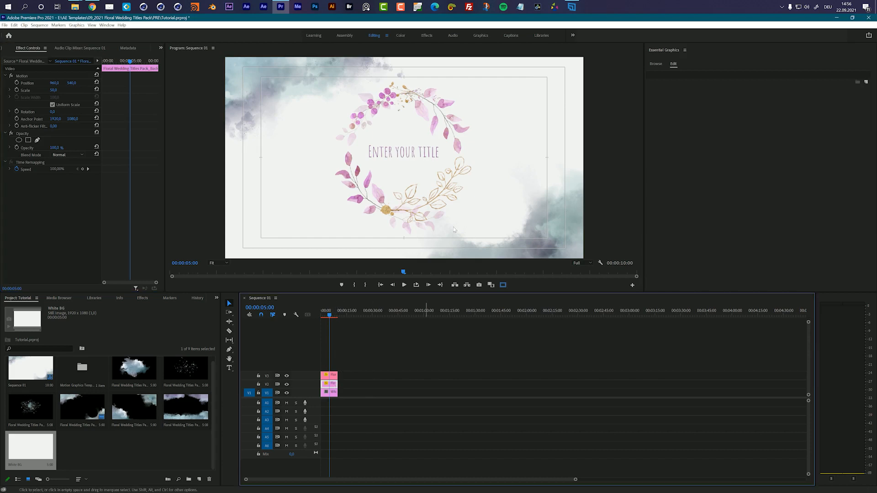
pyautogui.click(322, 310)
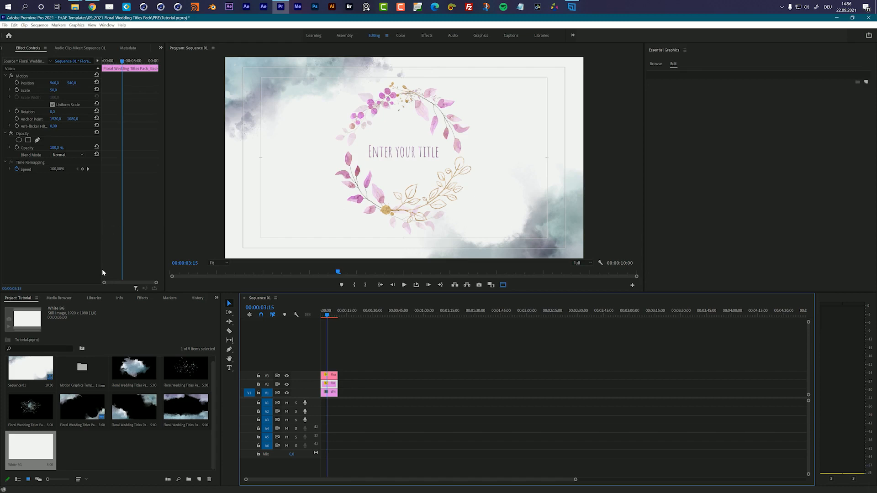
# - Apply the Tint effect to the texture with Map Black To set to pink #AD5098
pyautogui.click(142, 298)
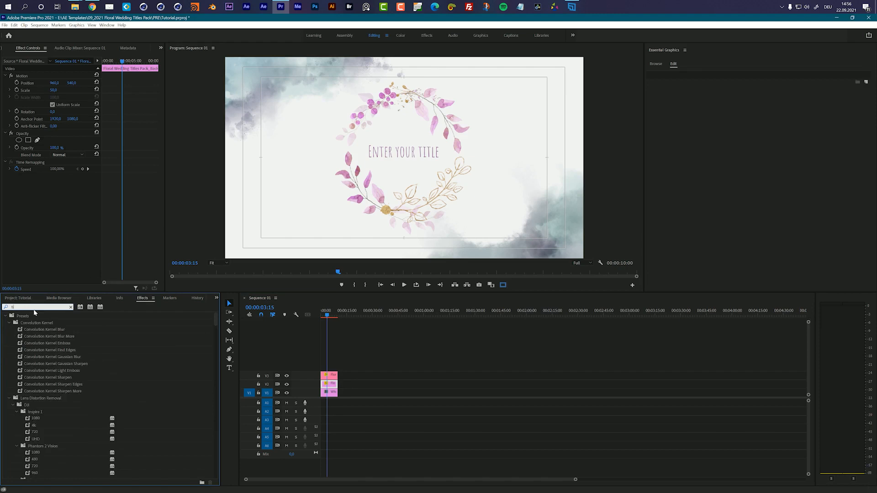
pyautogui.write('int')
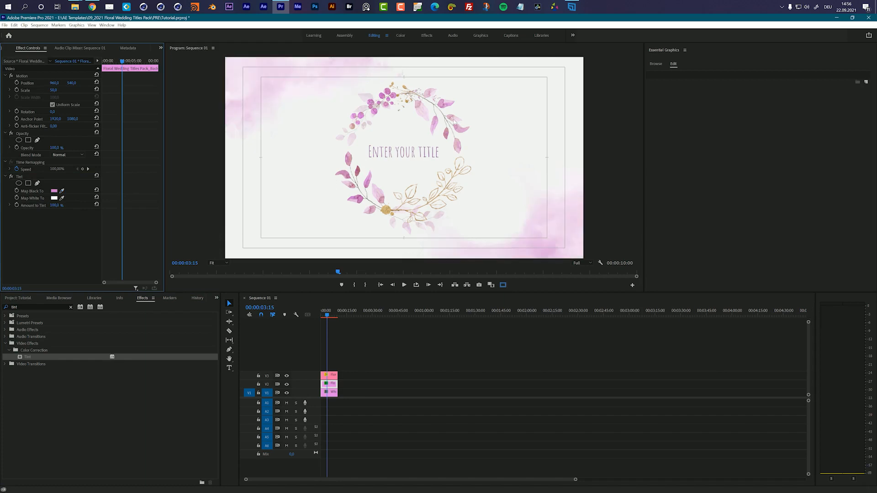
pyautogui.moveTo(54, 186)
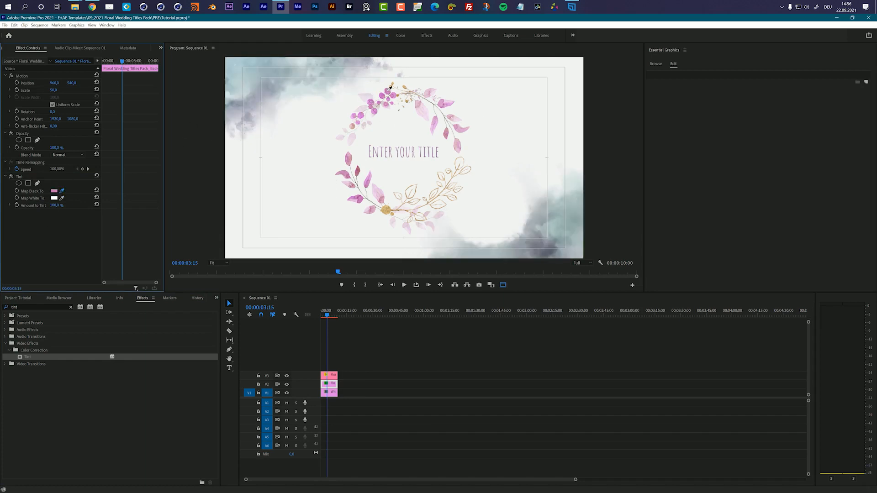
pyautogui.click(54, 198)
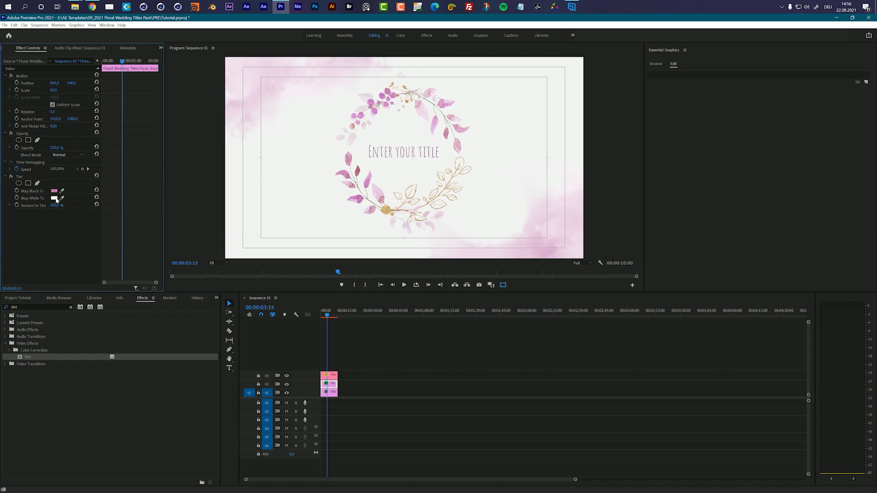
pyautogui.click(54, 198)
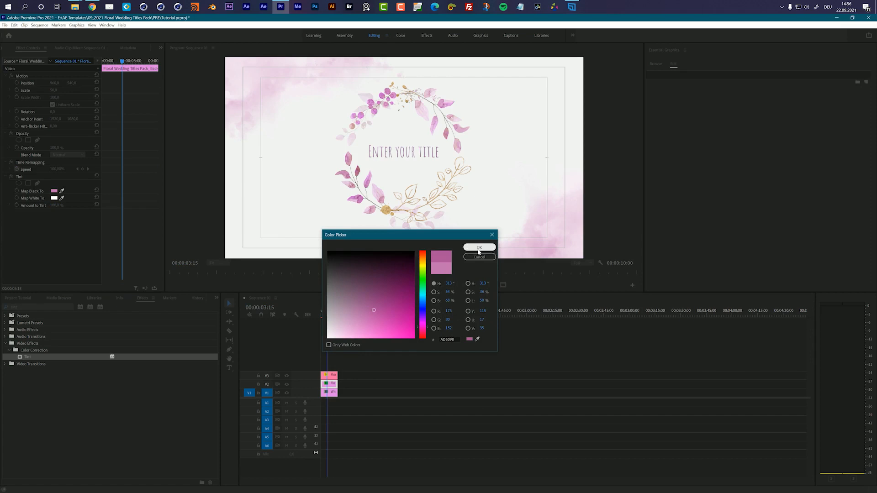
pyautogui.click(478, 248)
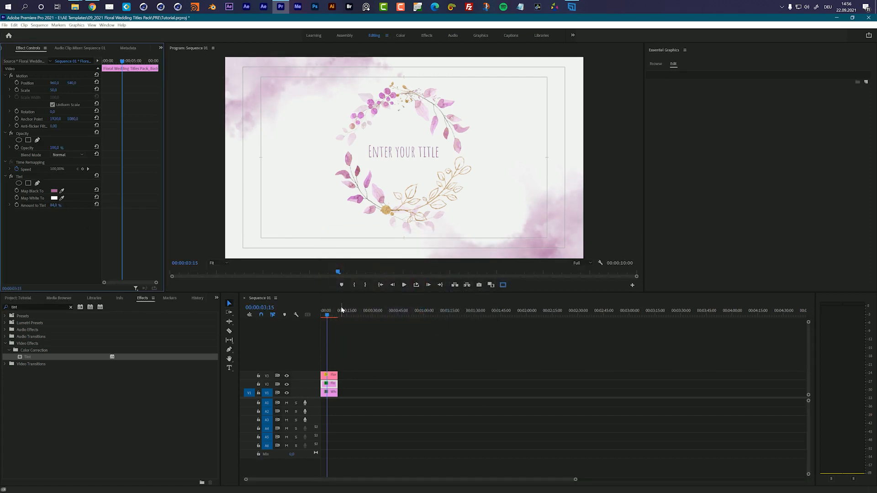
# - Scrub the timeline to preview the pink-tinted texture at different moments
pyautogui.click(326, 315)
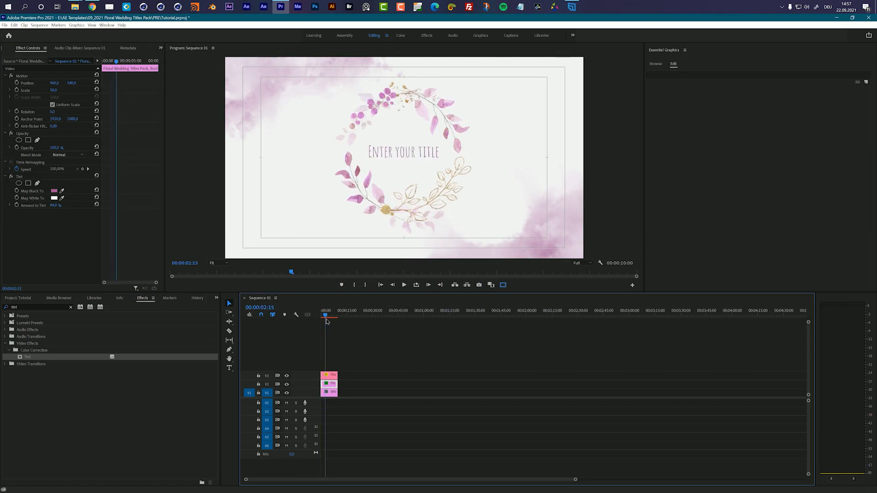
pyautogui.click(329, 315)
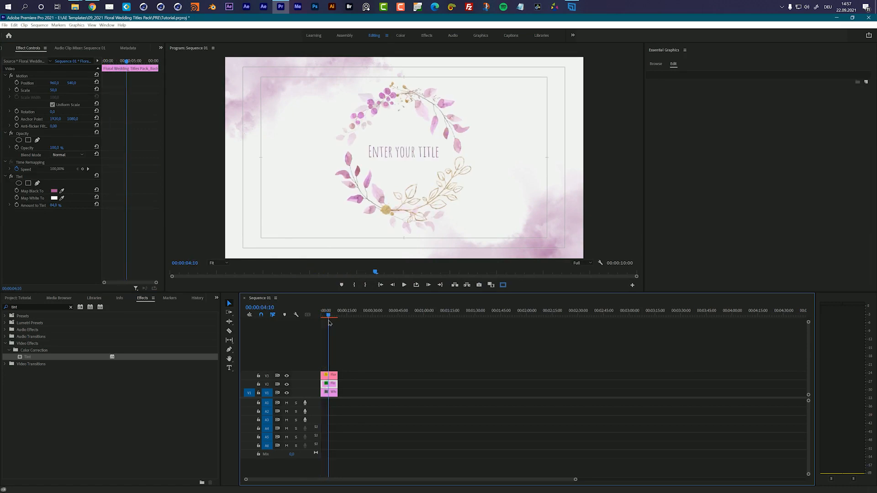